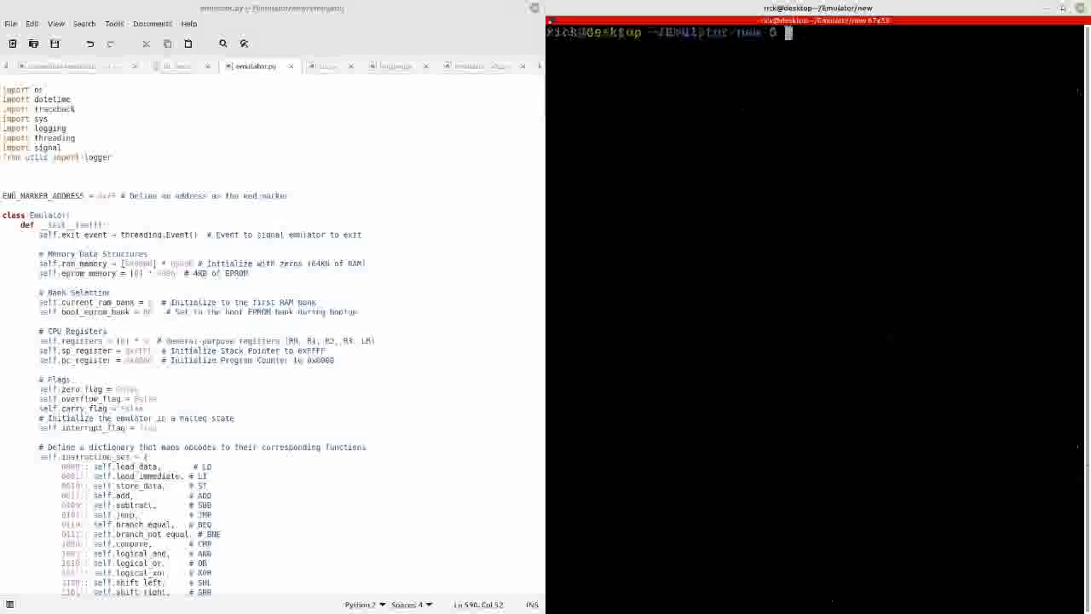
# List the emulator project's directory tree with tree ./.
pyautogui.write('tr')
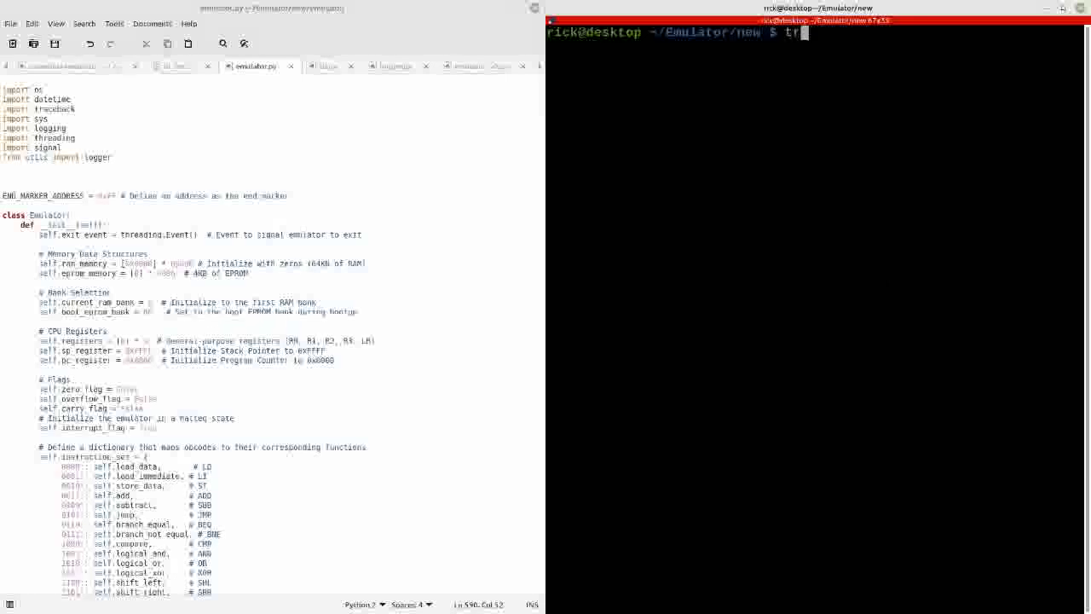
pyautogui.write('ee ./')
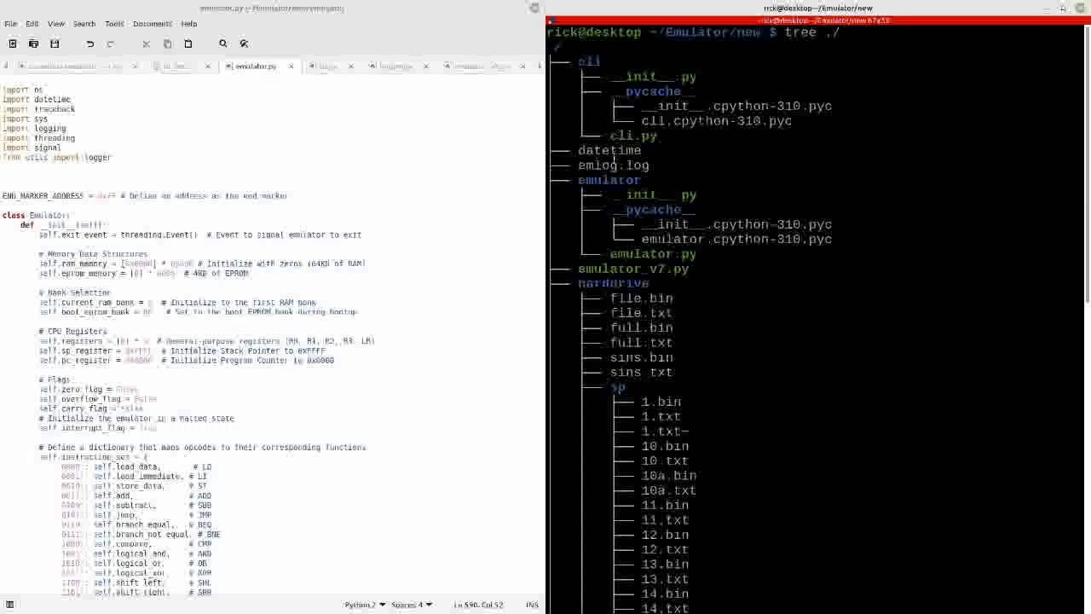
pyautogui.scroll(-3)
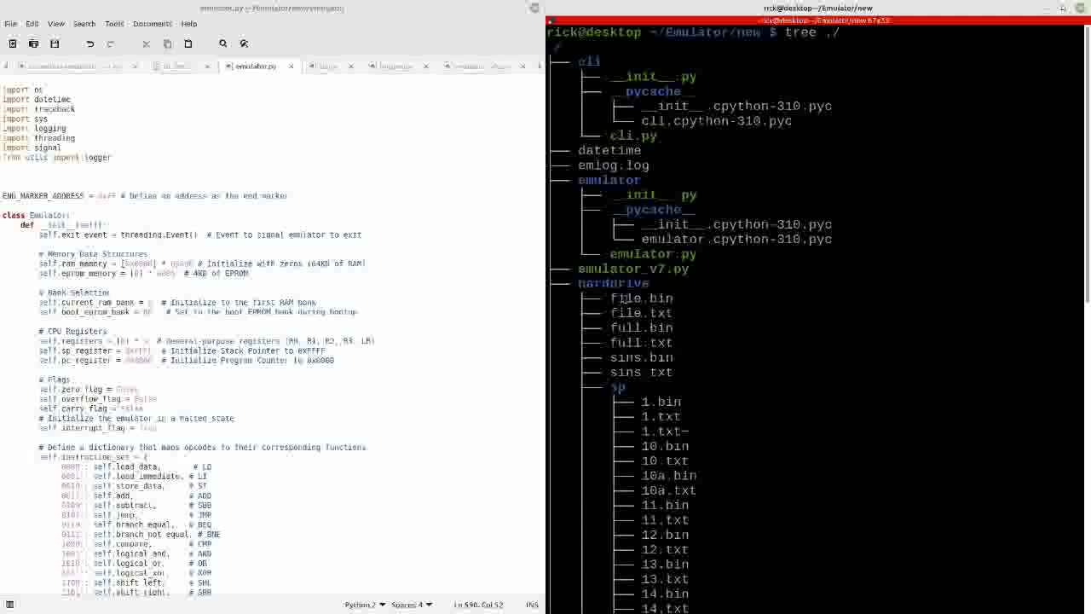
pyautogui.doubleClick(614, 283)
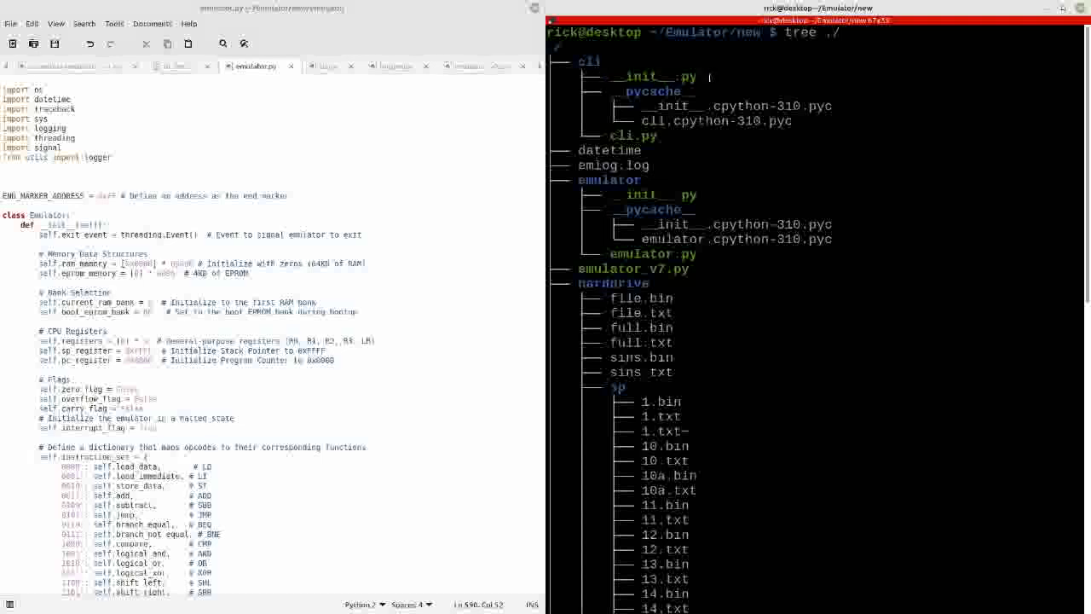
pyautogui.doubleClick(654, 77)
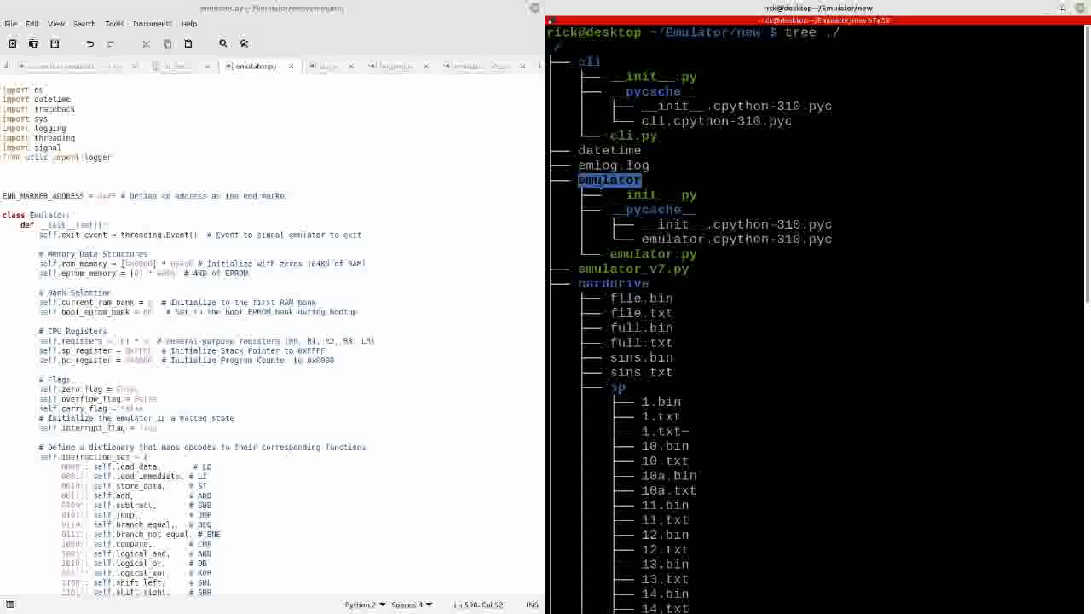
# Scroll through the emulator and CLI code, then view the logger.py module.
pyautogui.click(651, 252)
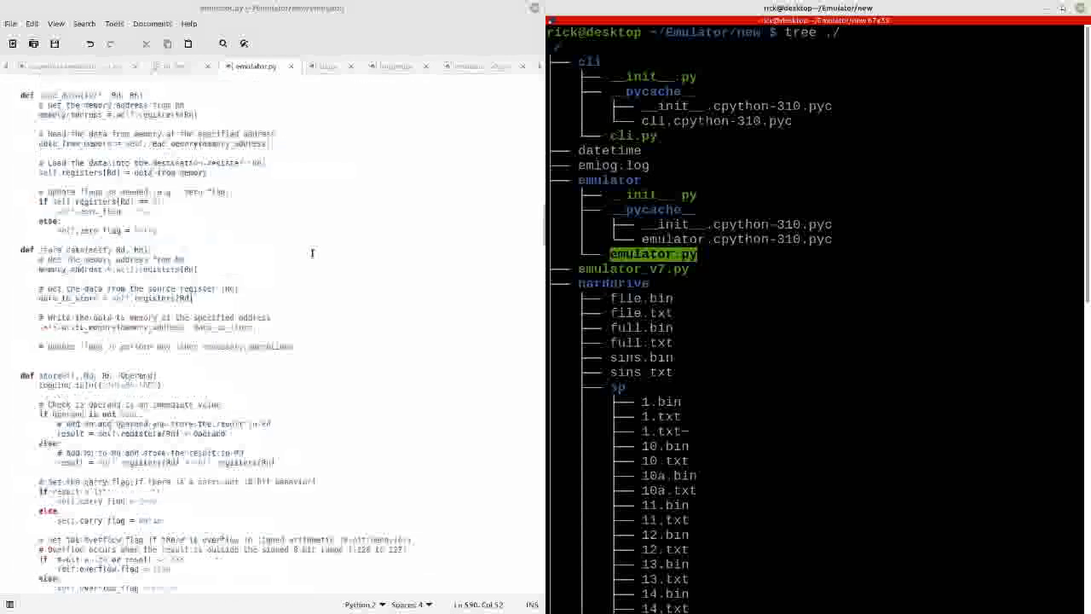
pyautogui.scroll(-3)
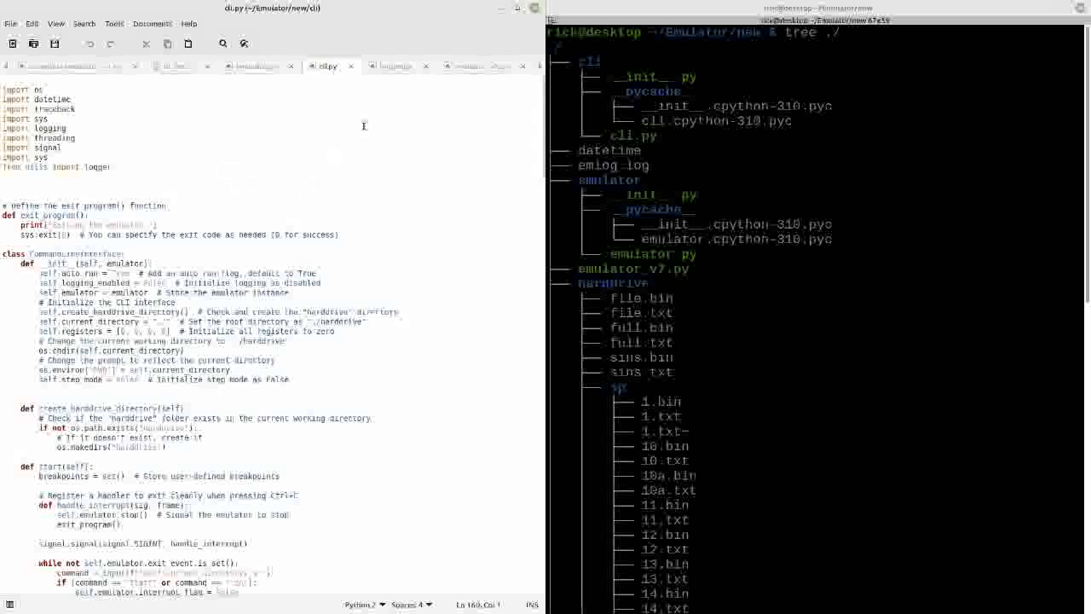
pyautogui.click(395, 65)
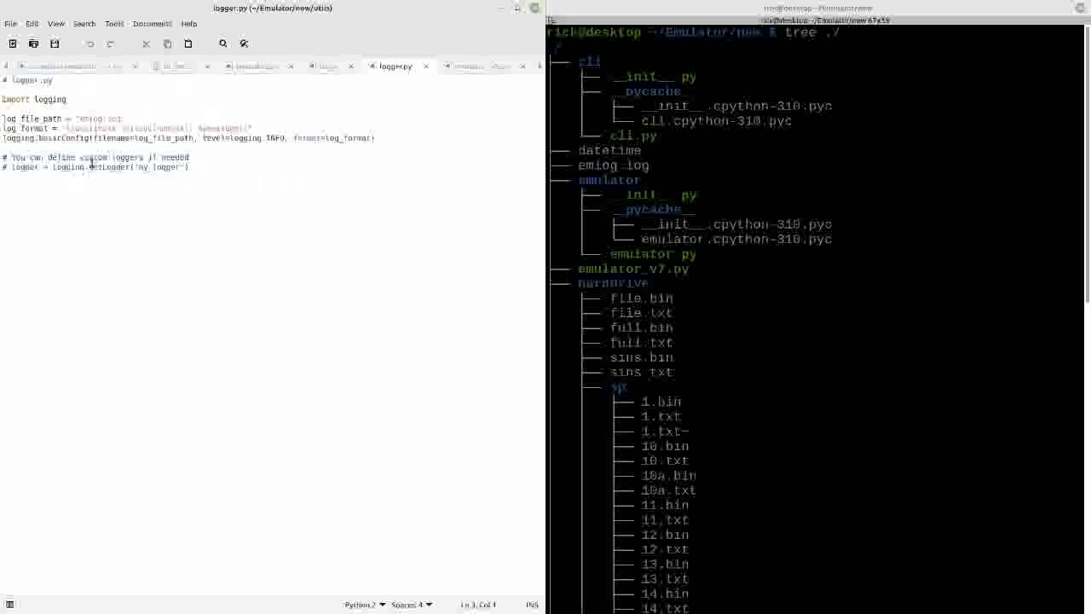
pyautogui.scroll(-3)
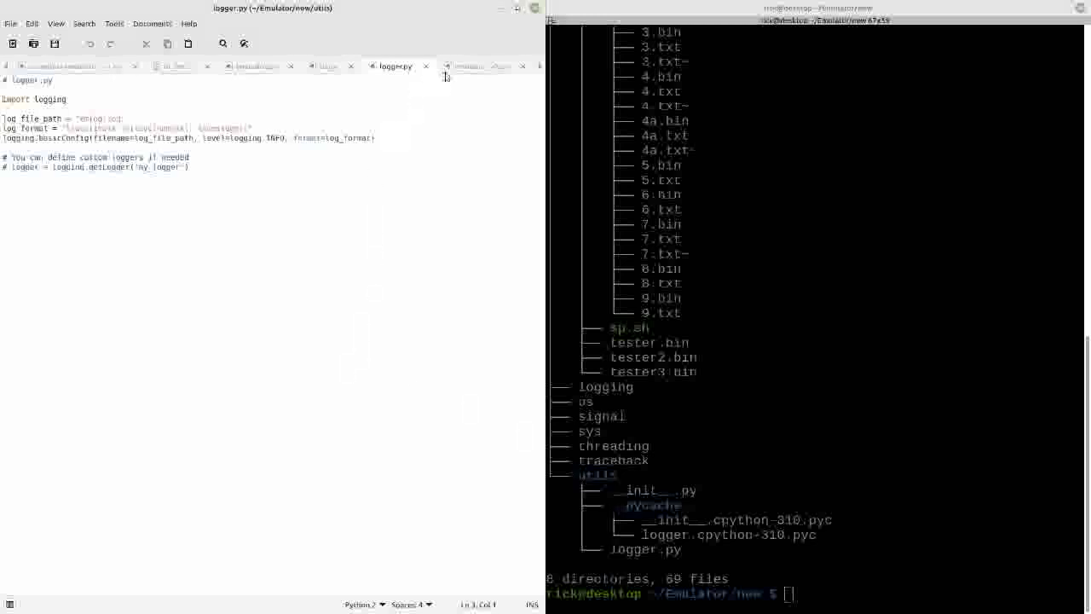
# Show emulator_v7.py and point out the names in its import lines.
pyautogui.click(477, 64)
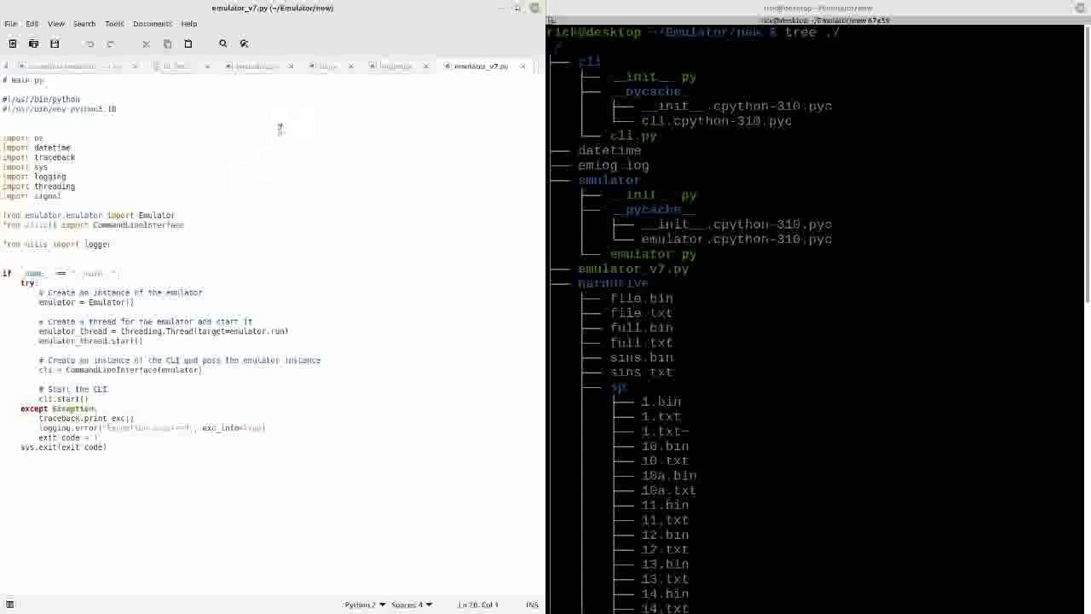
pyautogui.moveTo(174, 174)
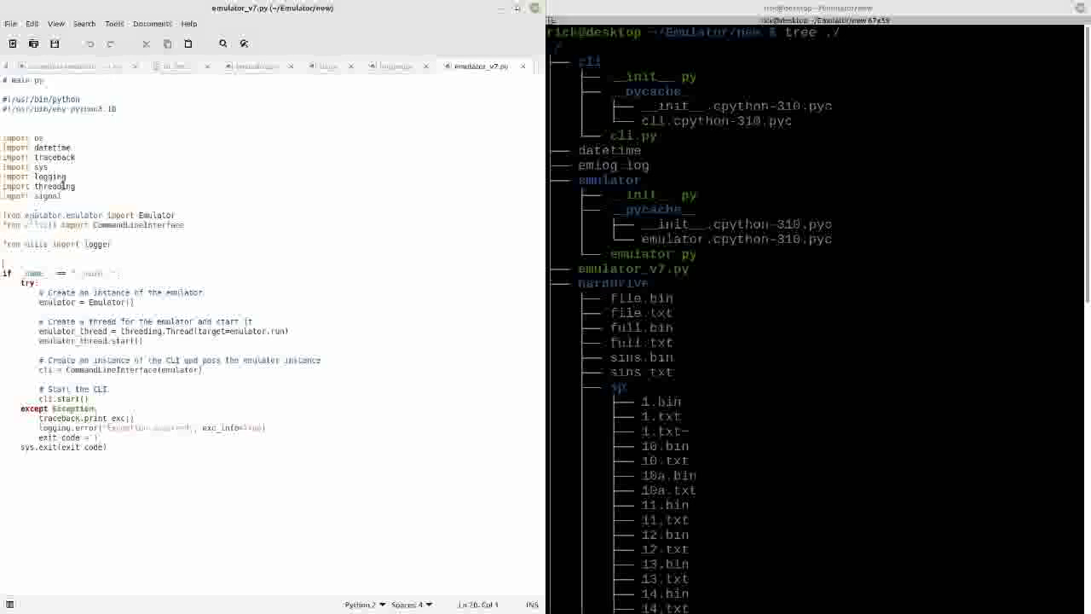
pyautogui.doubleClick(45, 215)
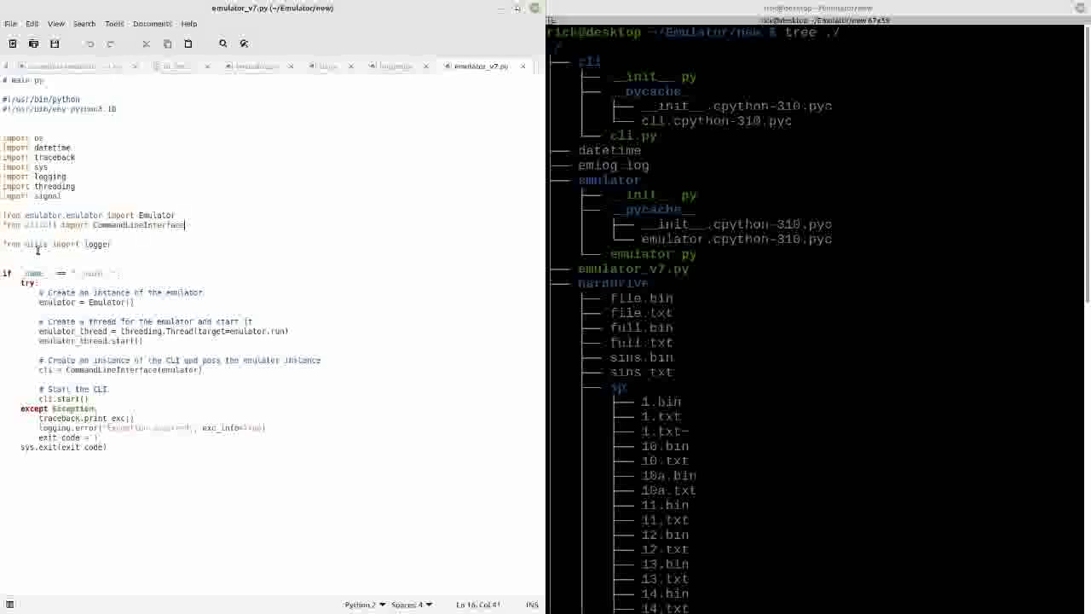
pyautogui.doubleClick(38, 245)
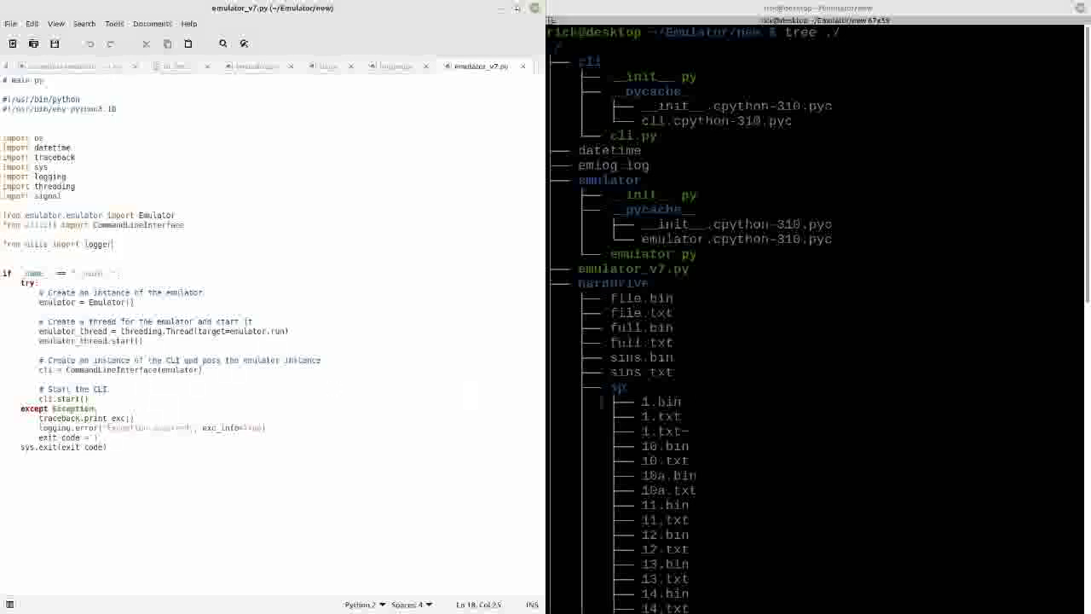
pyautogui.scroll(-3)
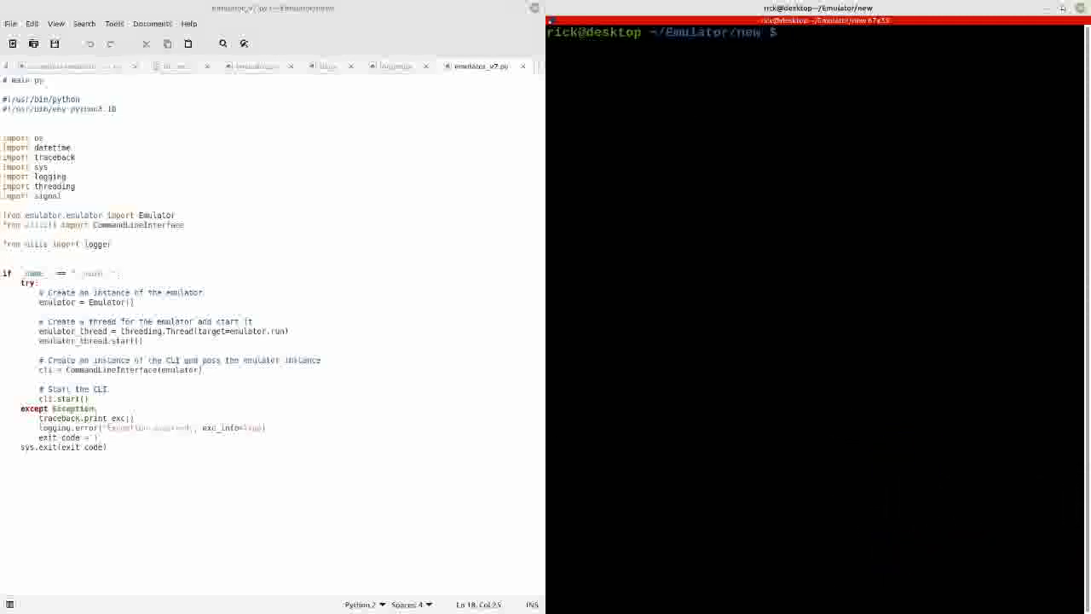
# Run emulator_v7.py, show registers and command help, then exit and start a cat command.
pyautogui.press('ctrl+r')
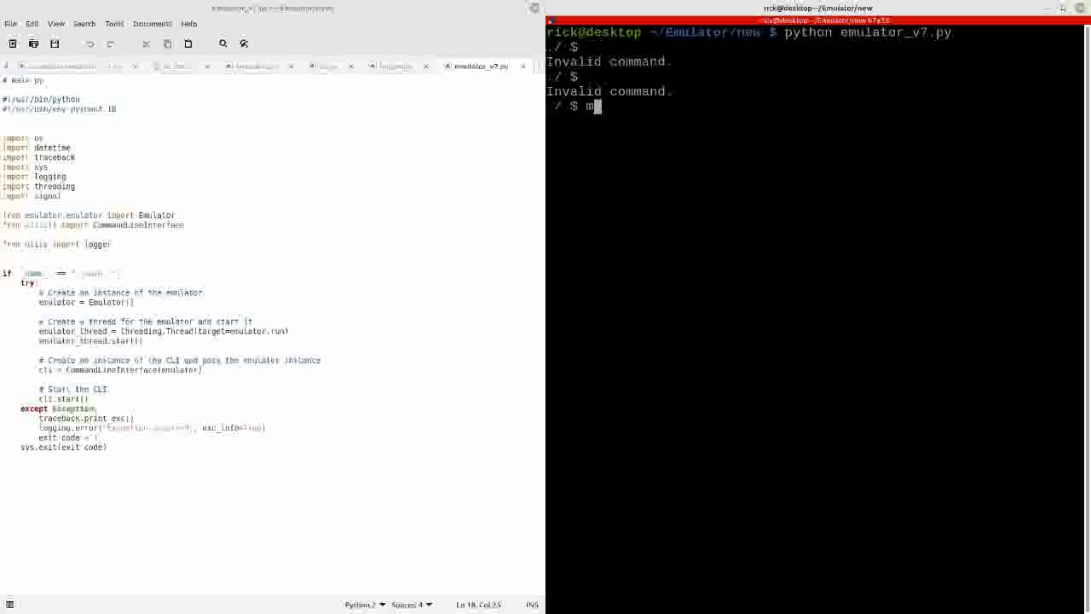
pyautogui.write('registers')
pyautogui.write('?')
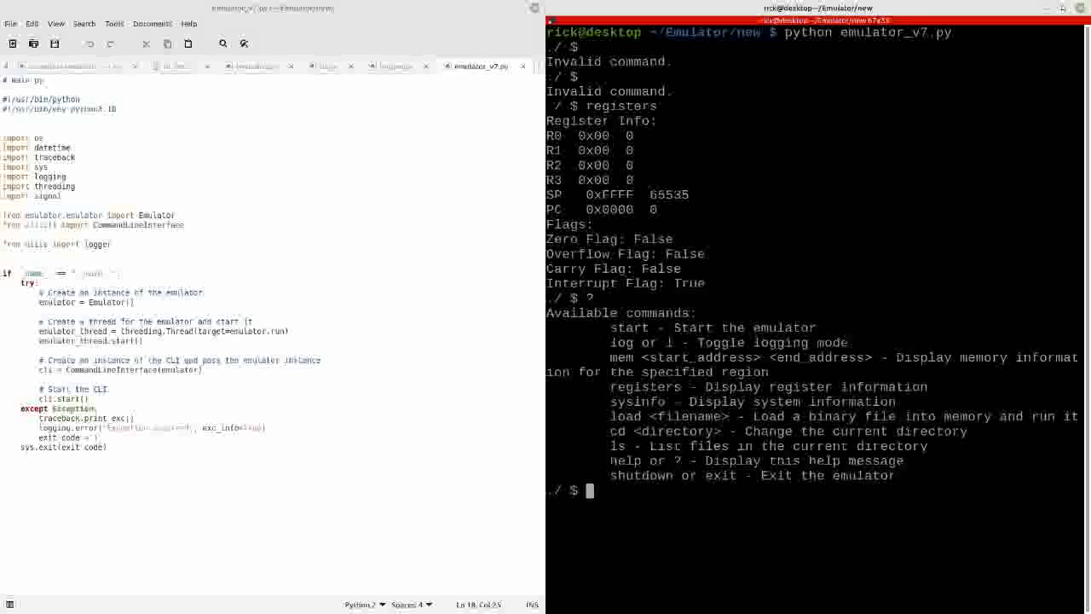
pyautogui.write('exit')
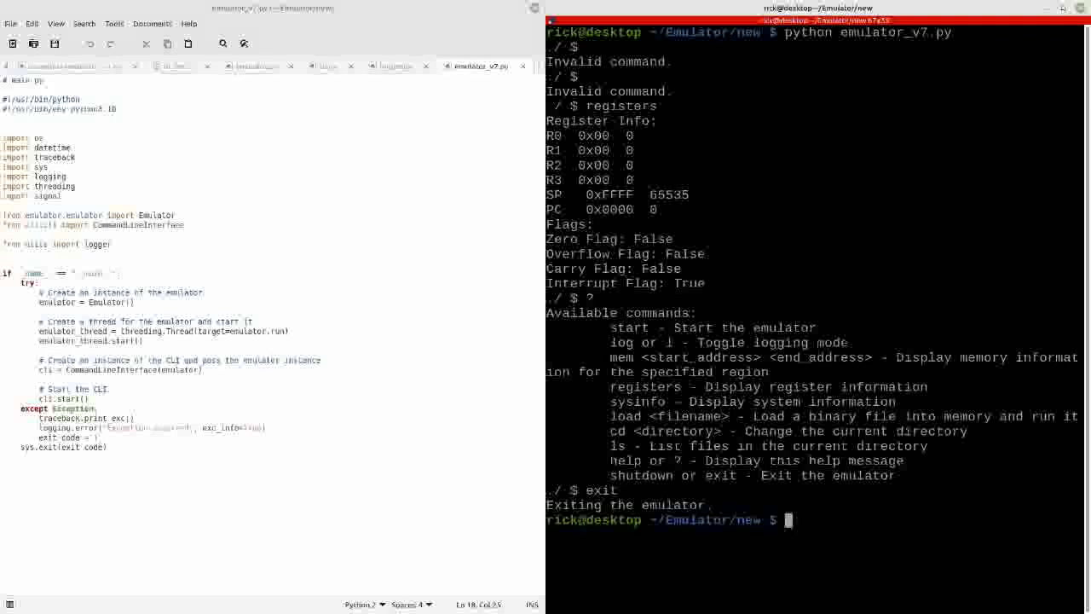
pyautogui.write('cat')
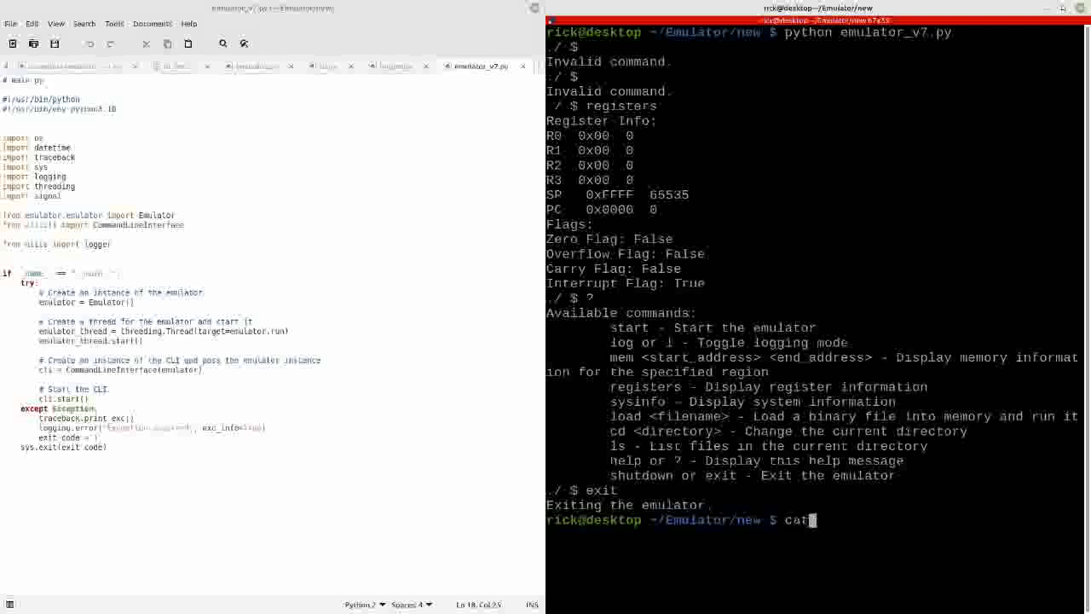
pyautogui.write('emlog.log')
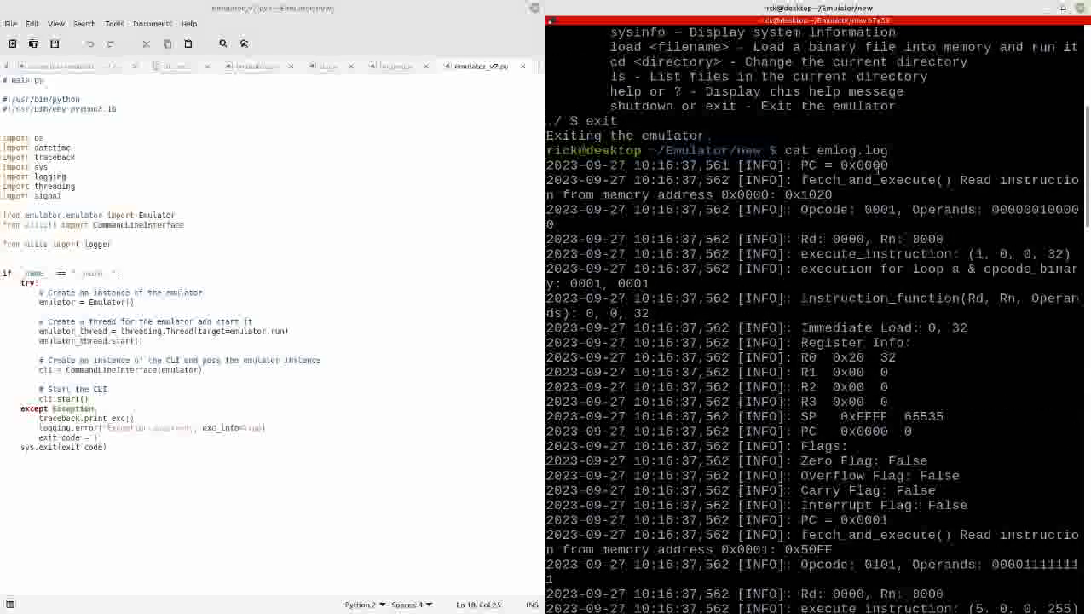
pyautogui.doubleClick(863, 165)
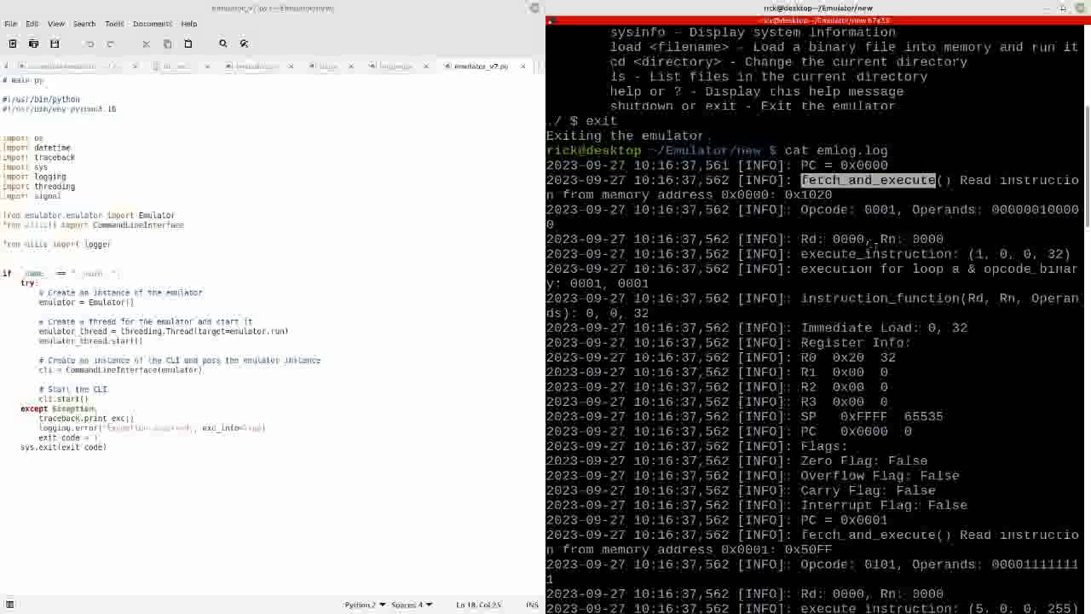
pyautogui.scroll(-3)
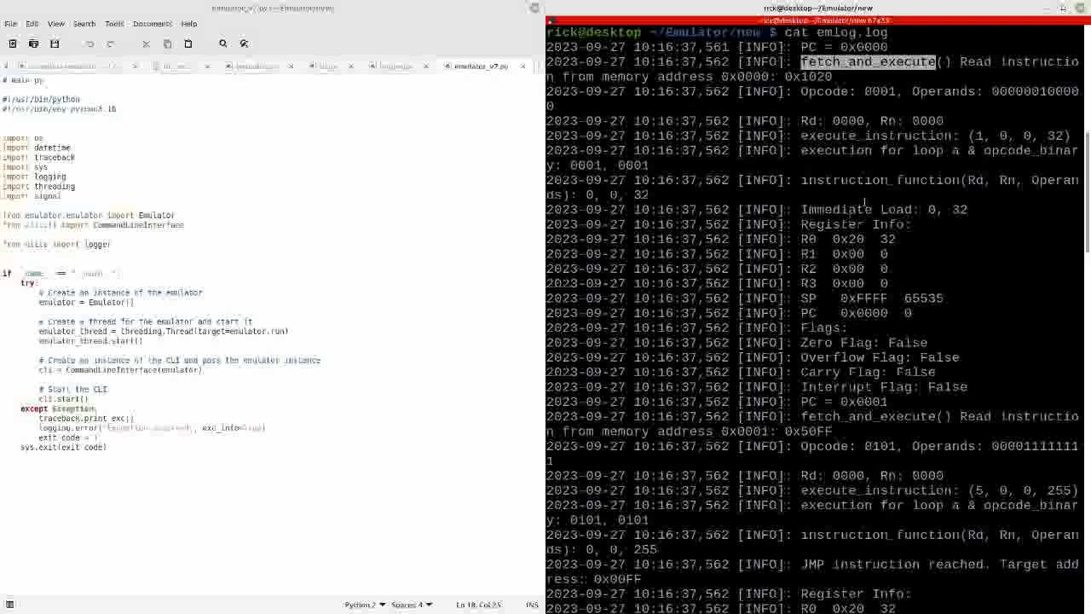
pyautogui.scroll(-3)
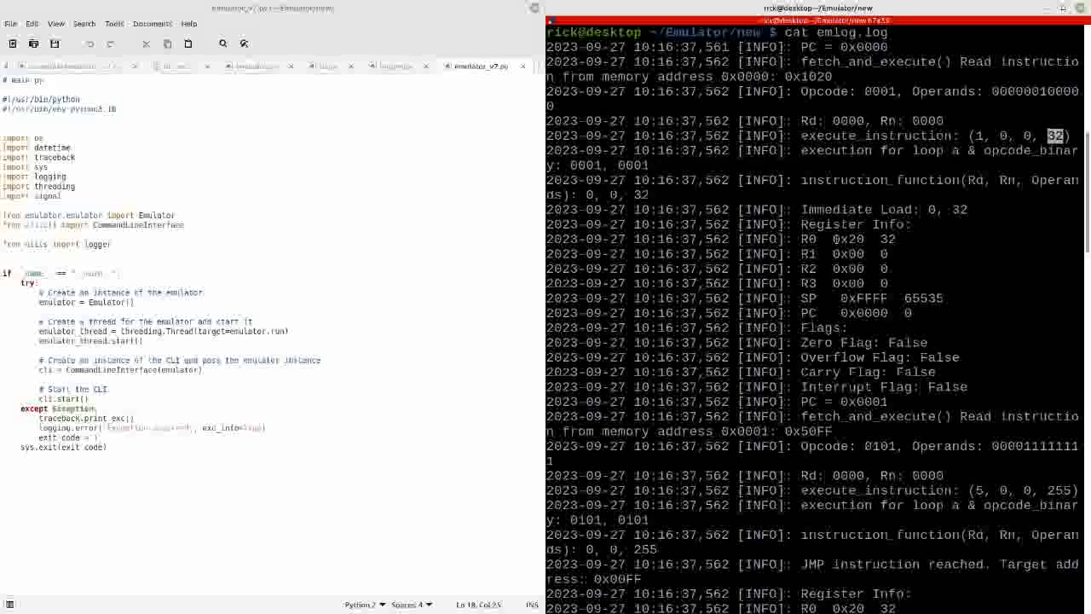
pyautogui.scroll(-3)
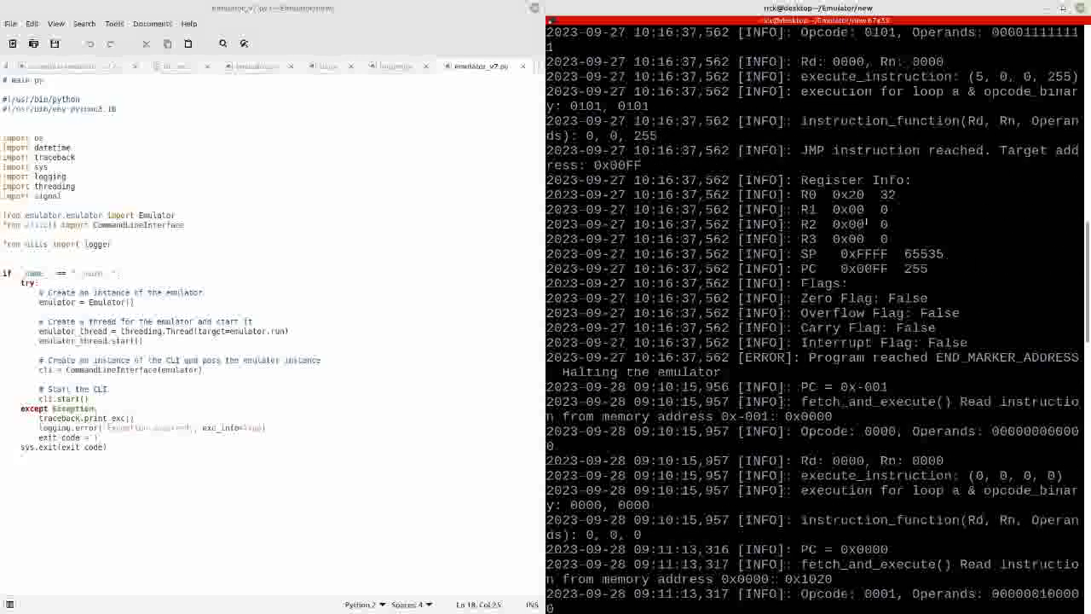
pyautogui.scroll(-3)
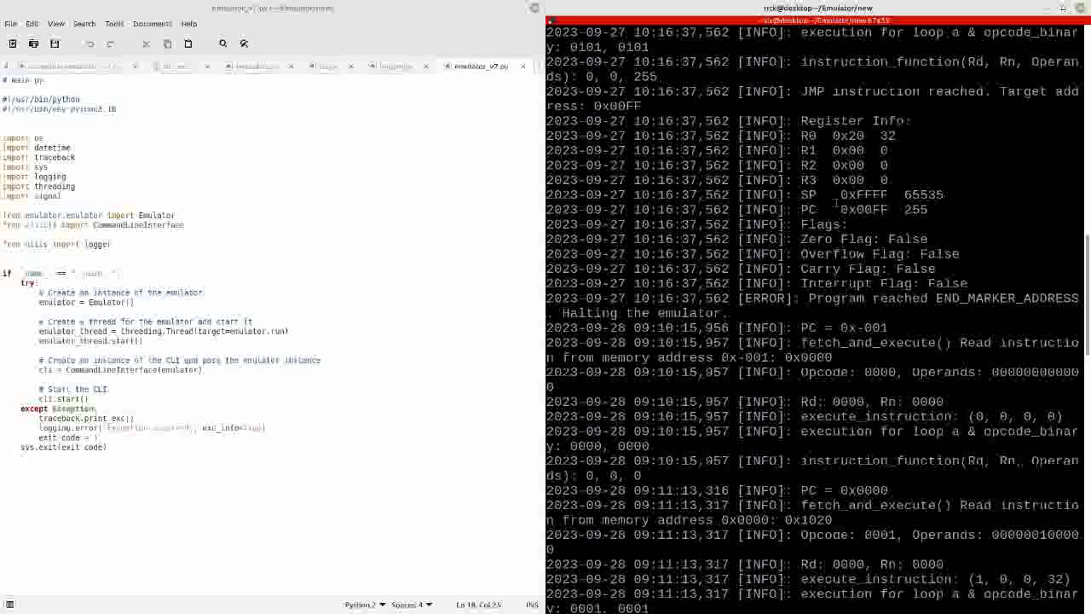
# Return to the start of the cat emlog.log output in the terminal.
pyautogui.doubleClick(862, 194)
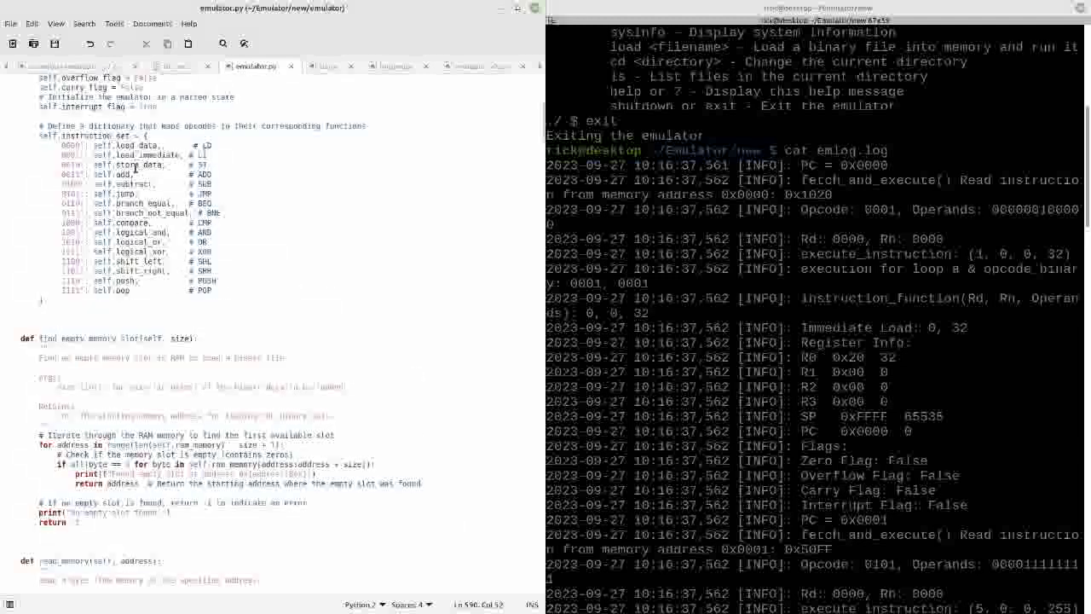
pyautogui.doubleClick(139, 164)
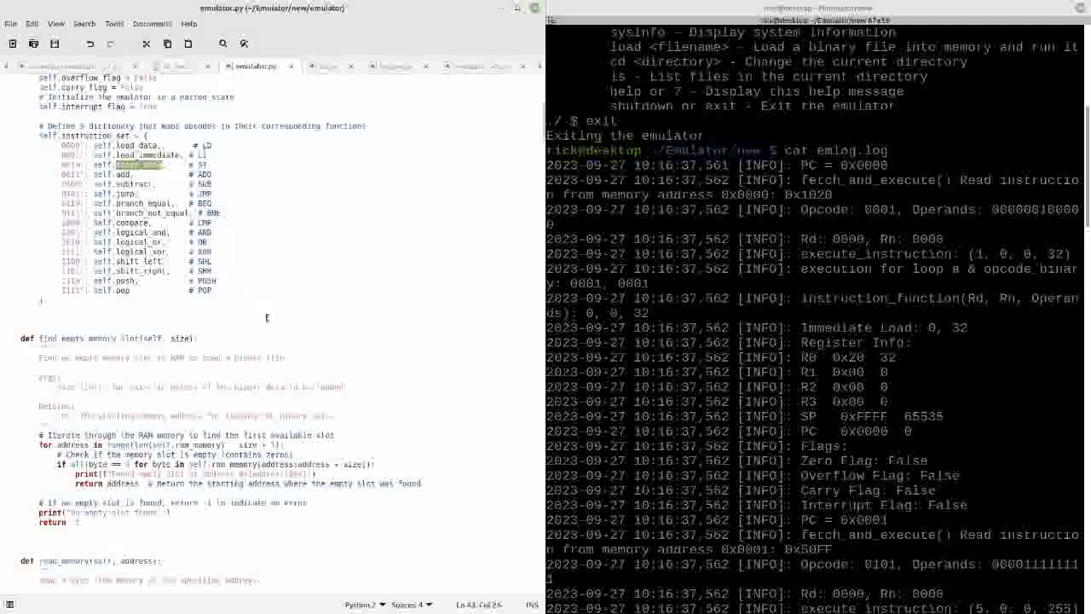
pyautogui.scroll(-3)
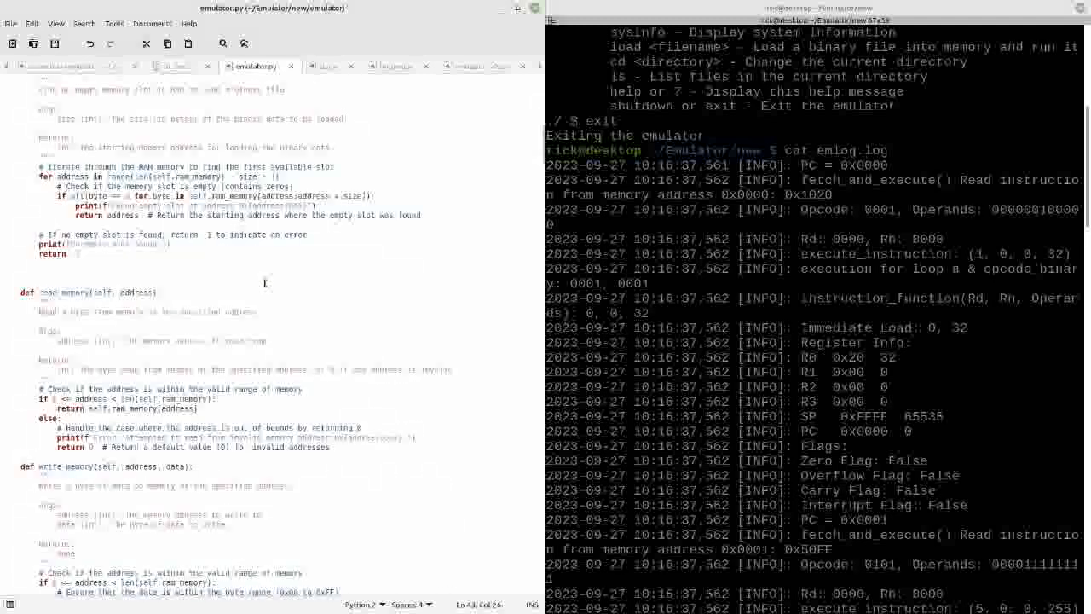
pyautogui.scroll(-3)
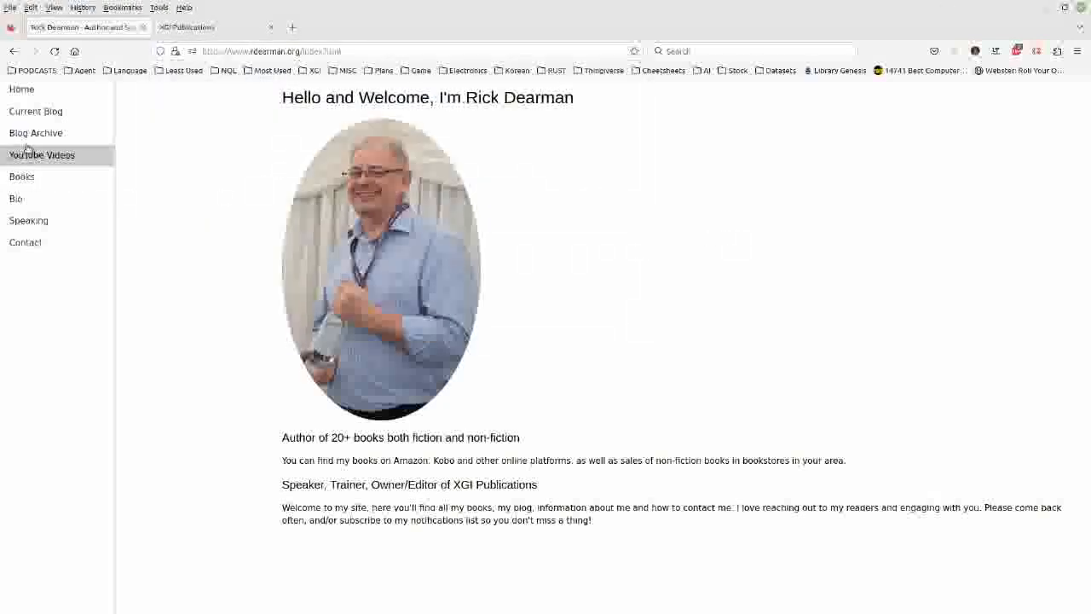
pyautogui.moveTo(35, 111)
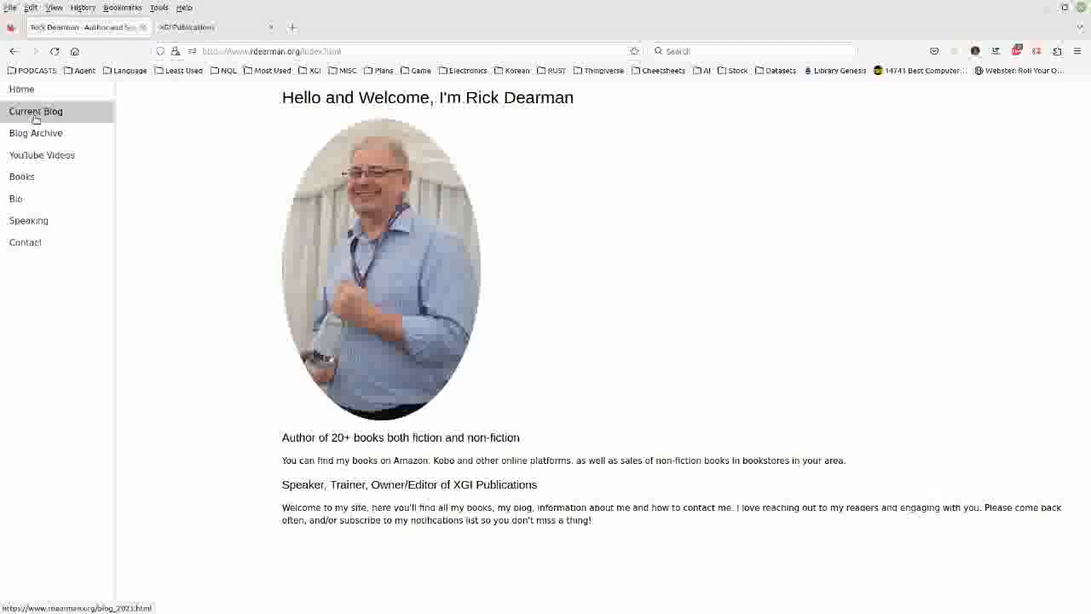
# Load the Current Blog page on rdearman.org listing the 2023 posts.
pyautogui.click(34, 111)
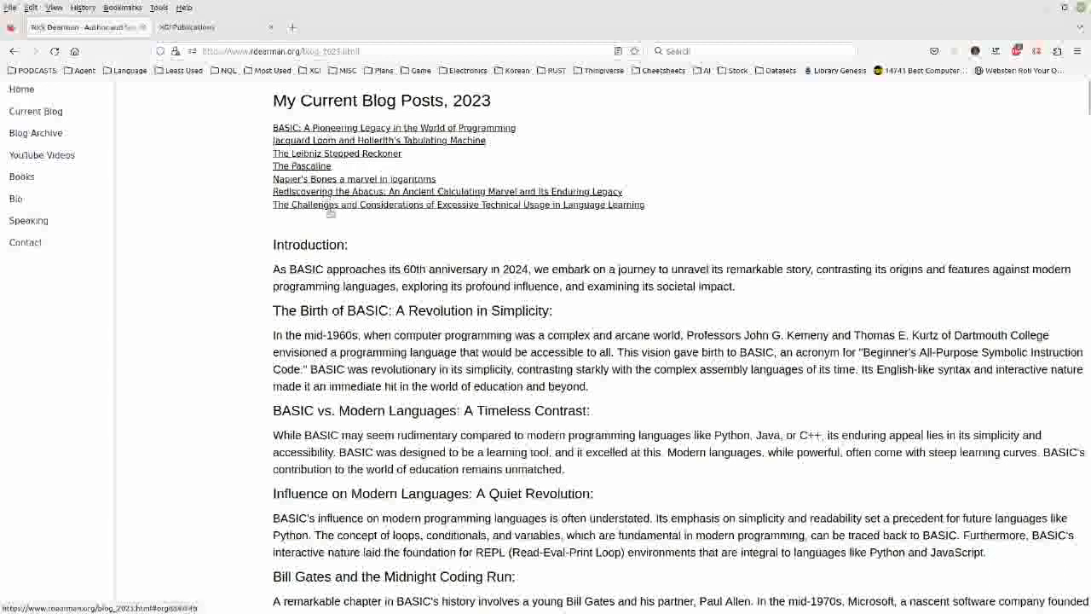
pyautogui.moveTo(320, 168)
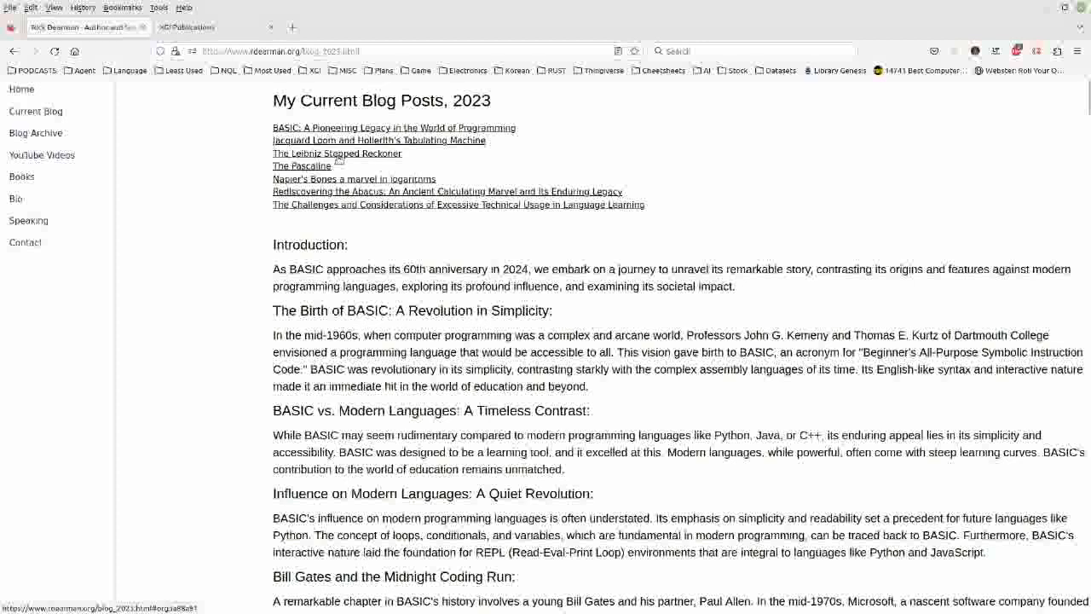
pyautogui.click(337, 154)
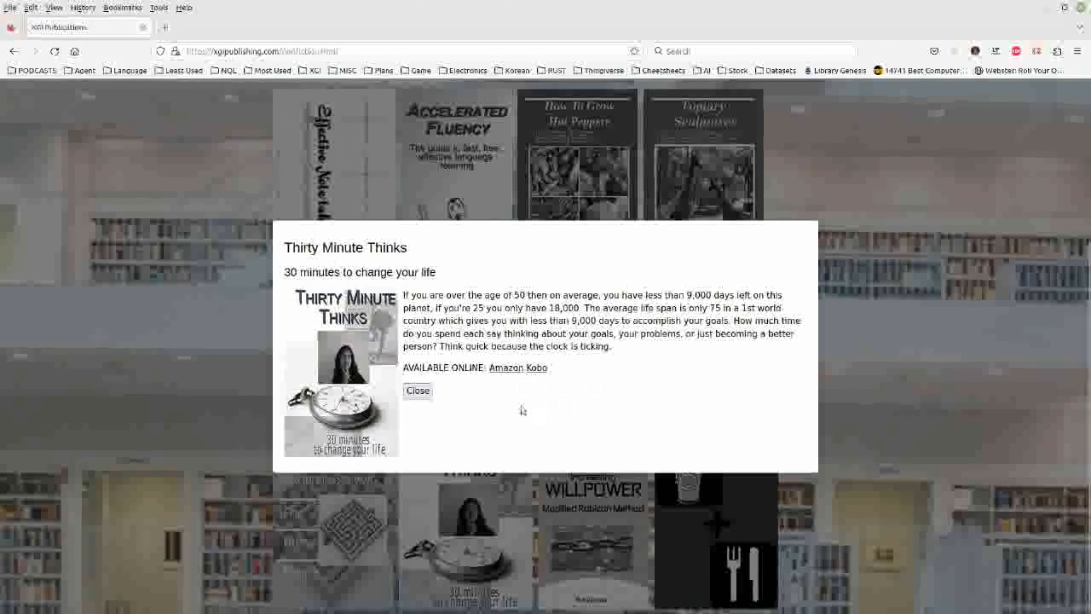
pyautogui.moveTo(609, 403)
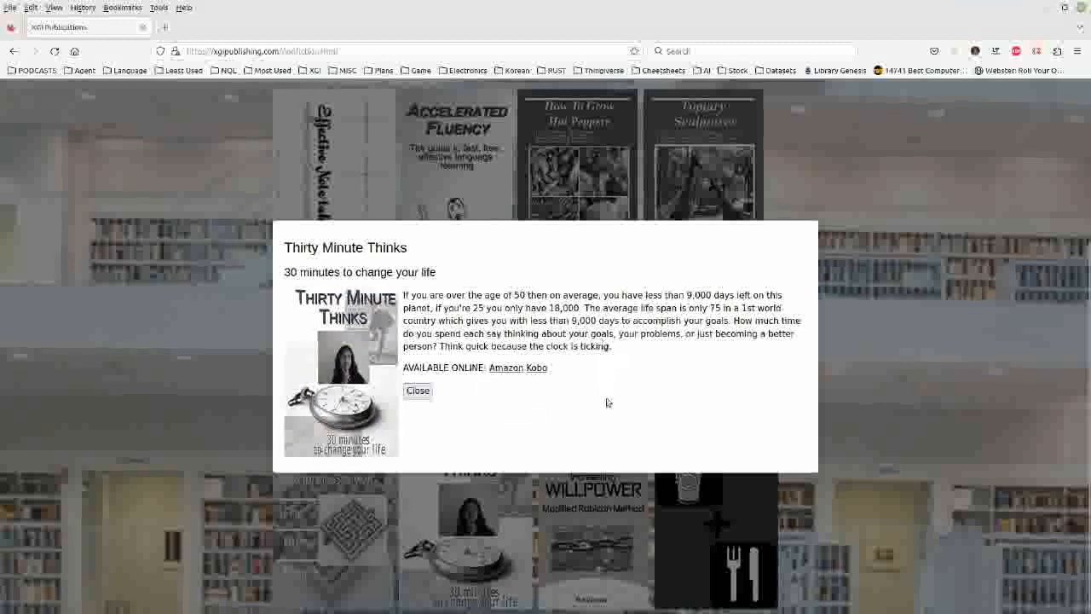
pyautogui.moveTo(588, 416)
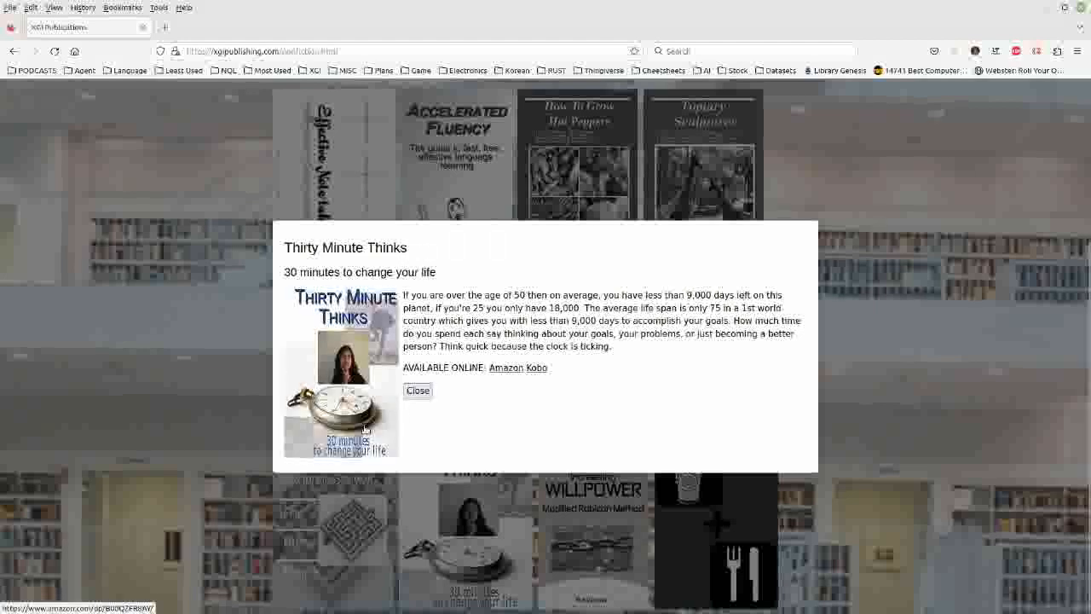
# Bring up the Thirty Minute Thinks book description on the publisher's site.
pyautogui.click(418, 391)
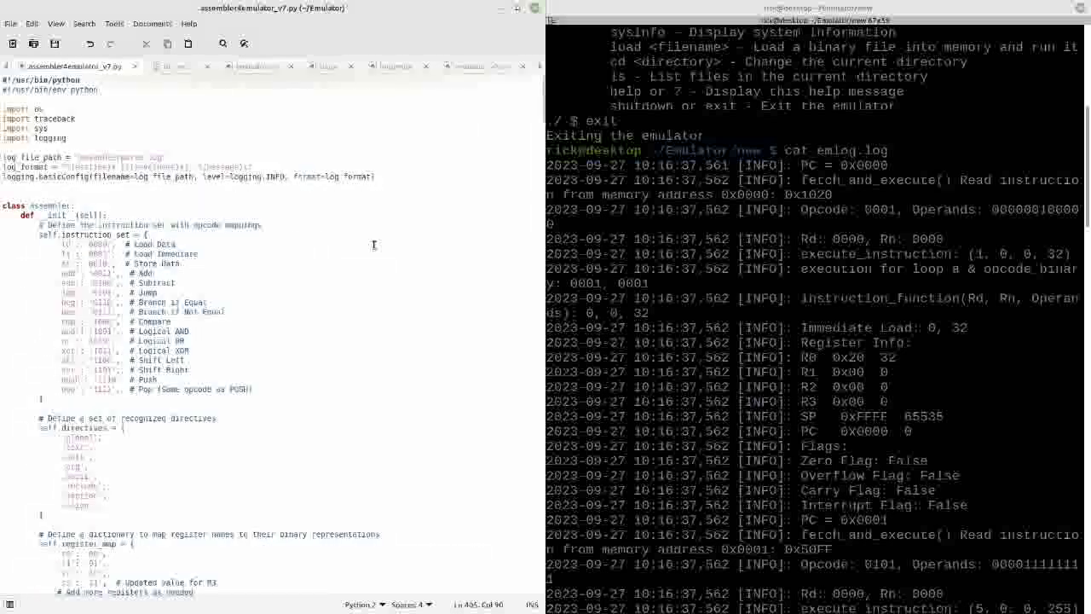
pyautogui.moveTo(358, 252)
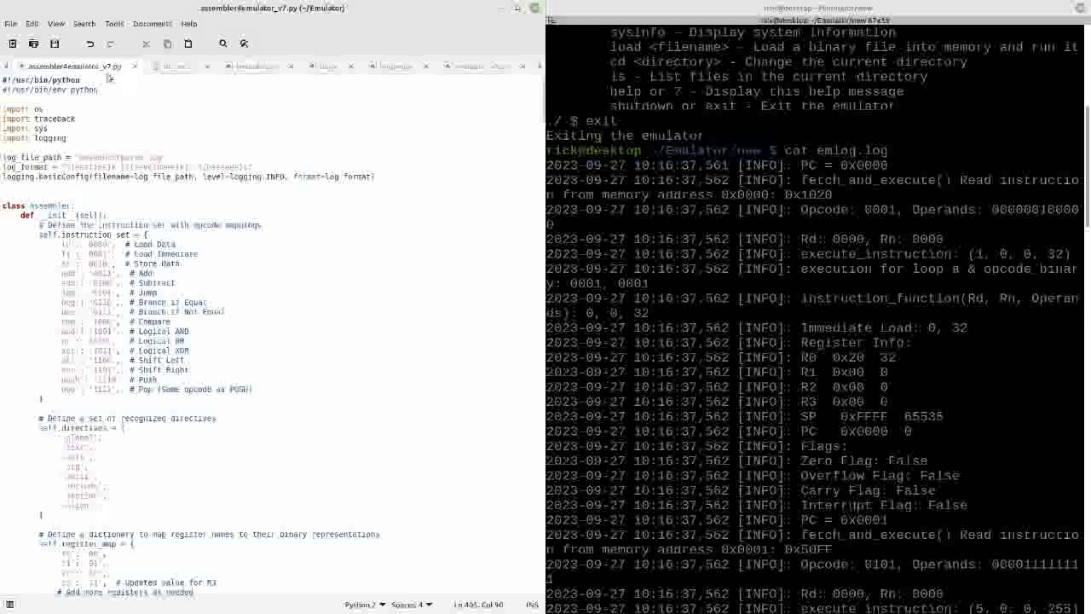
pyautogui.moveTo(344, 269)
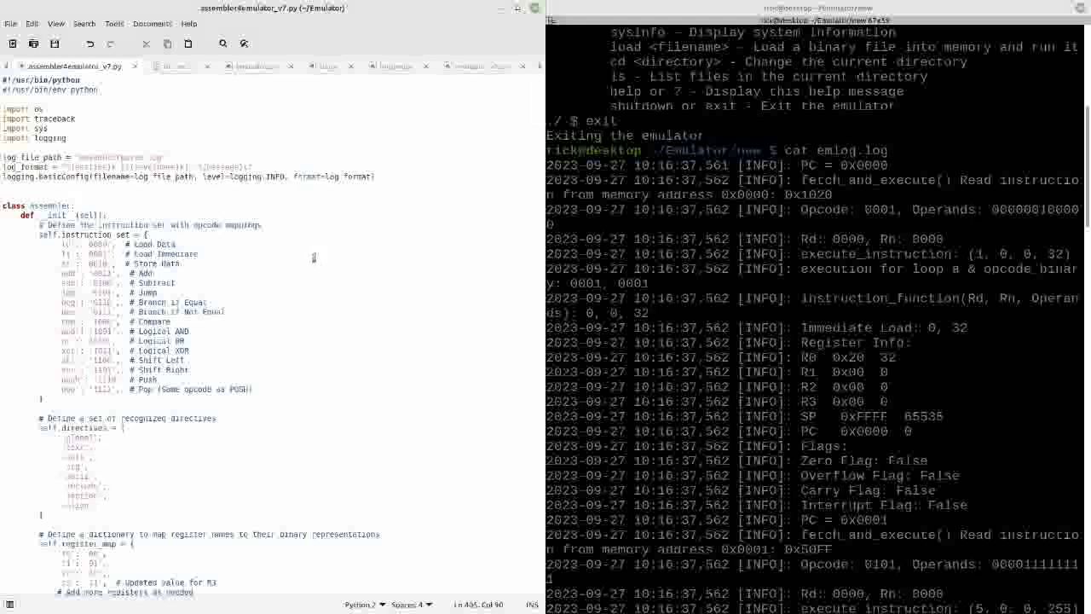
pyautogui.moveTo(330, 266)
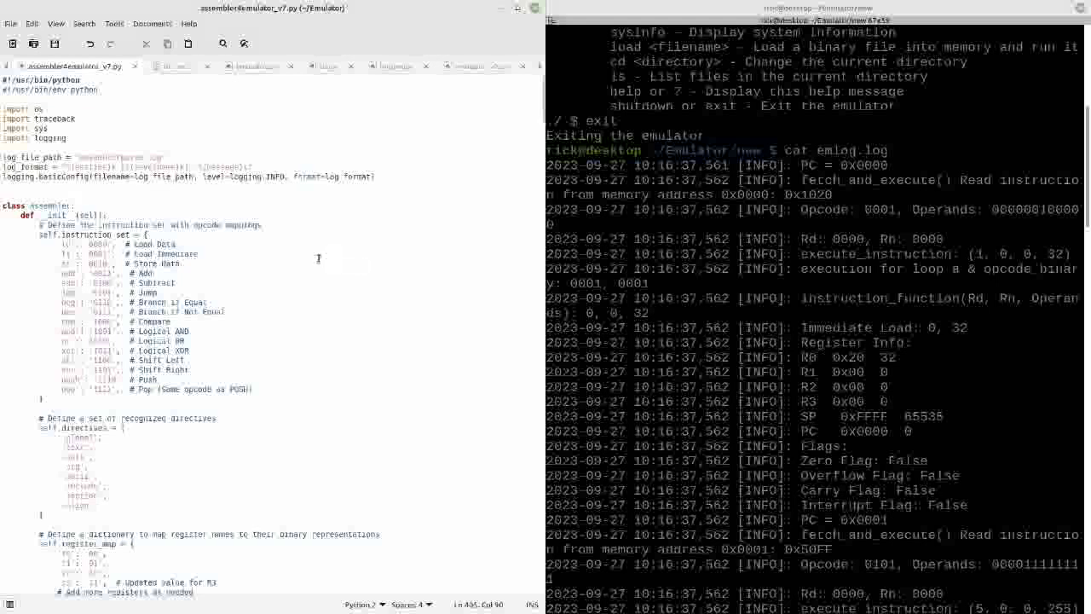
pyautogui.moveTo(332, 256)
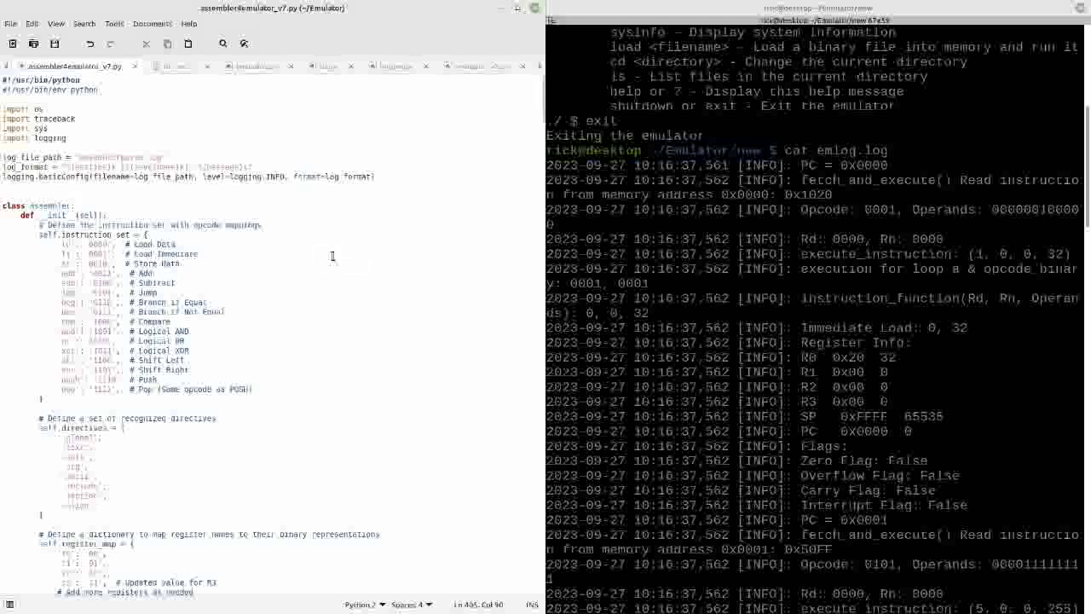
pyautogui.moveTo(310, 281)
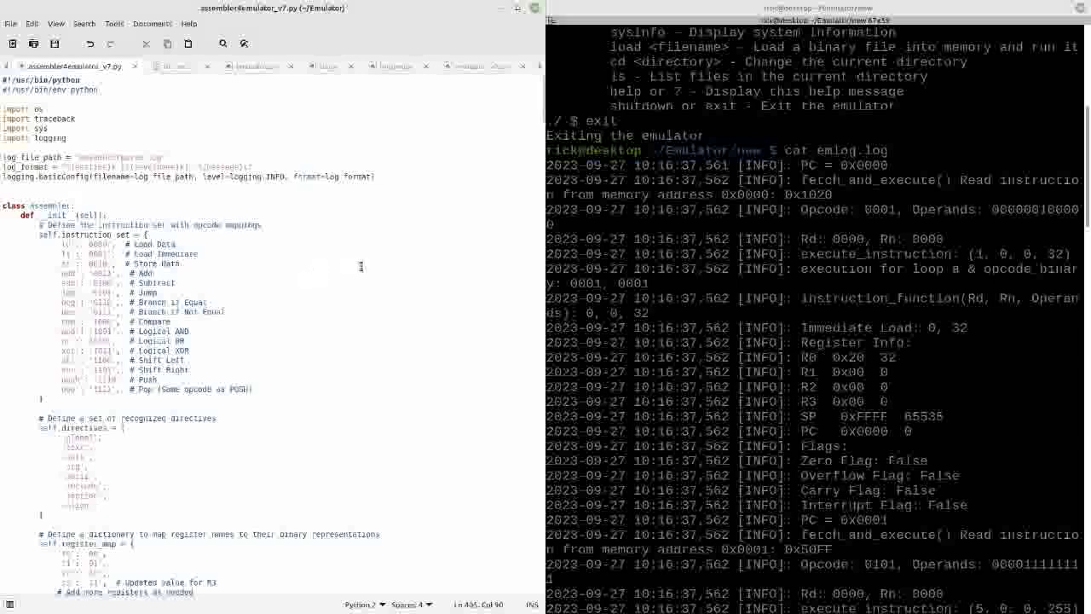
pyautogui.scroll(-3)
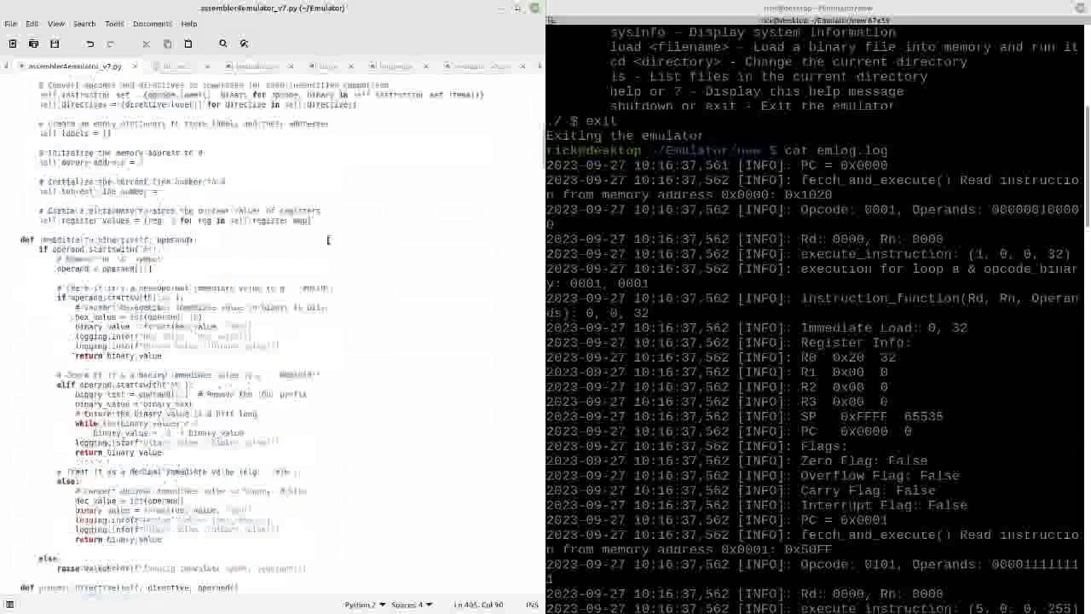
pyautogui.scroll(-3)
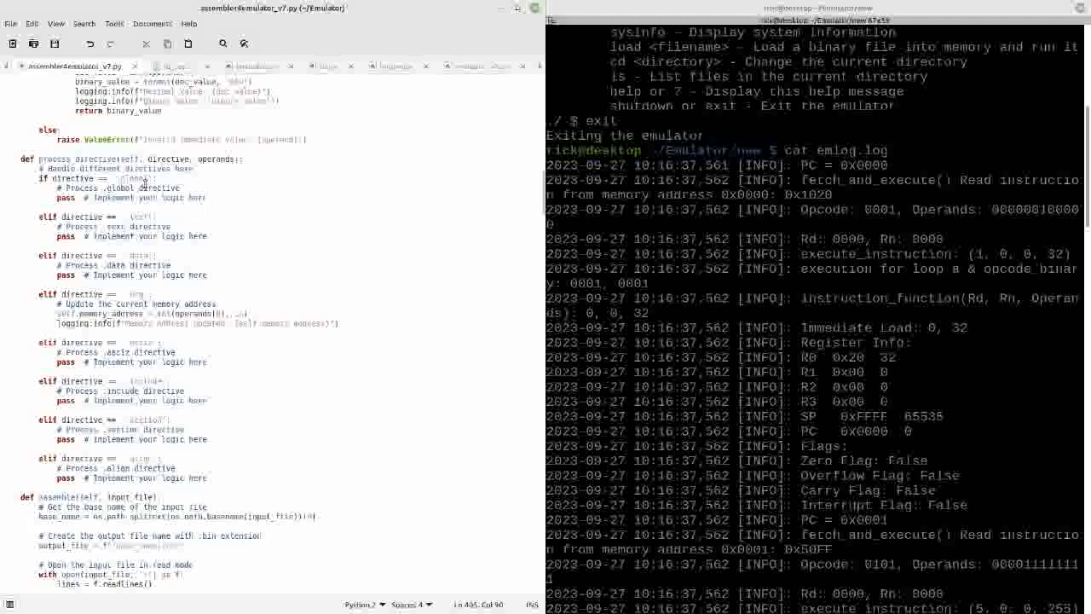
pyautogui.moveTo(208, 279)
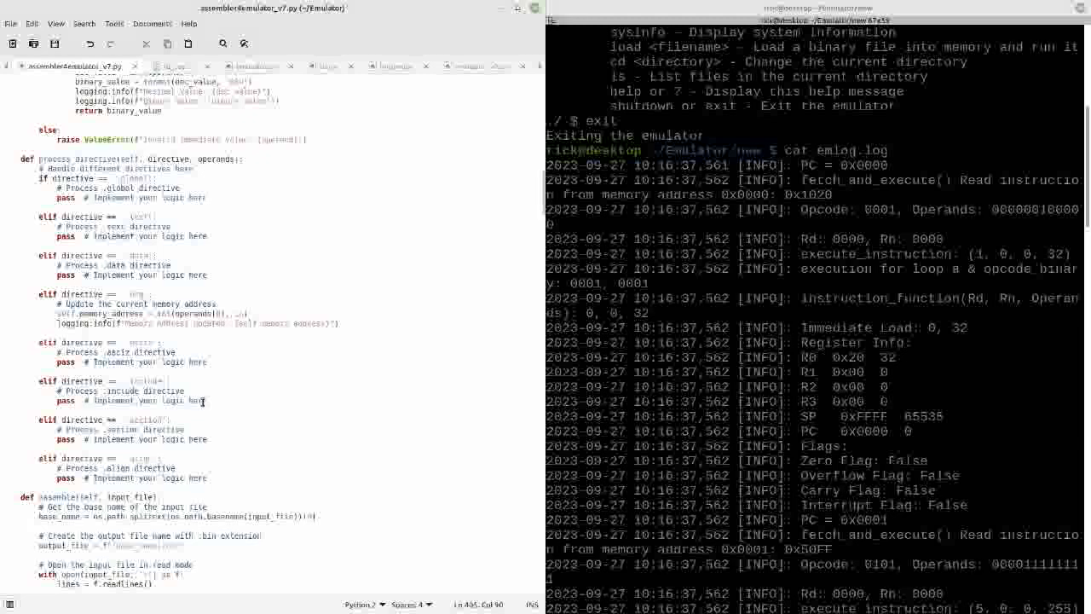
pyautogui.moveTo(223, 411)
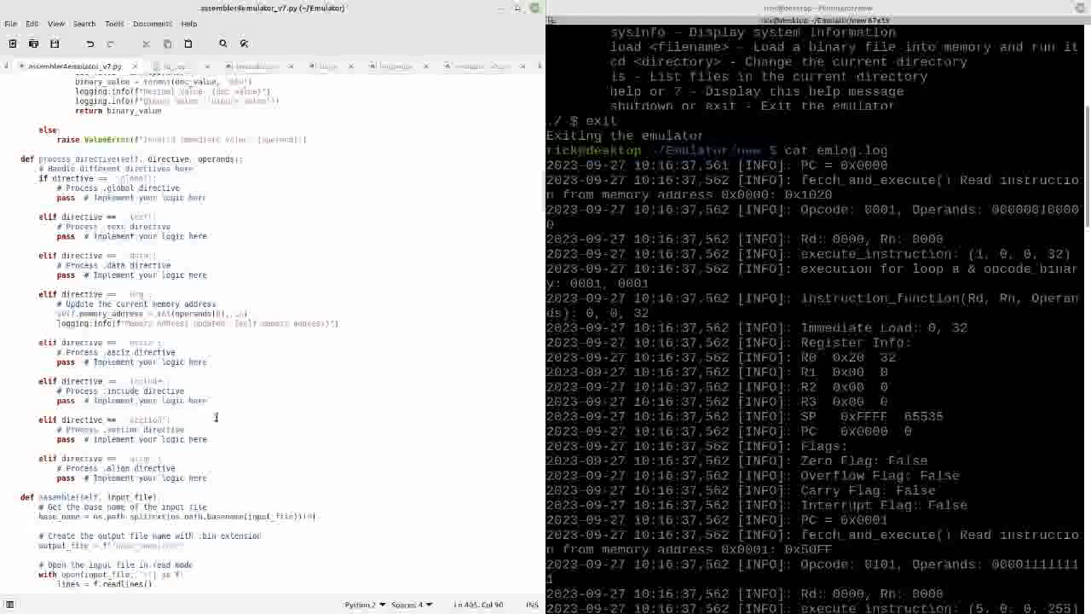
pyautogui.scroll(-3)
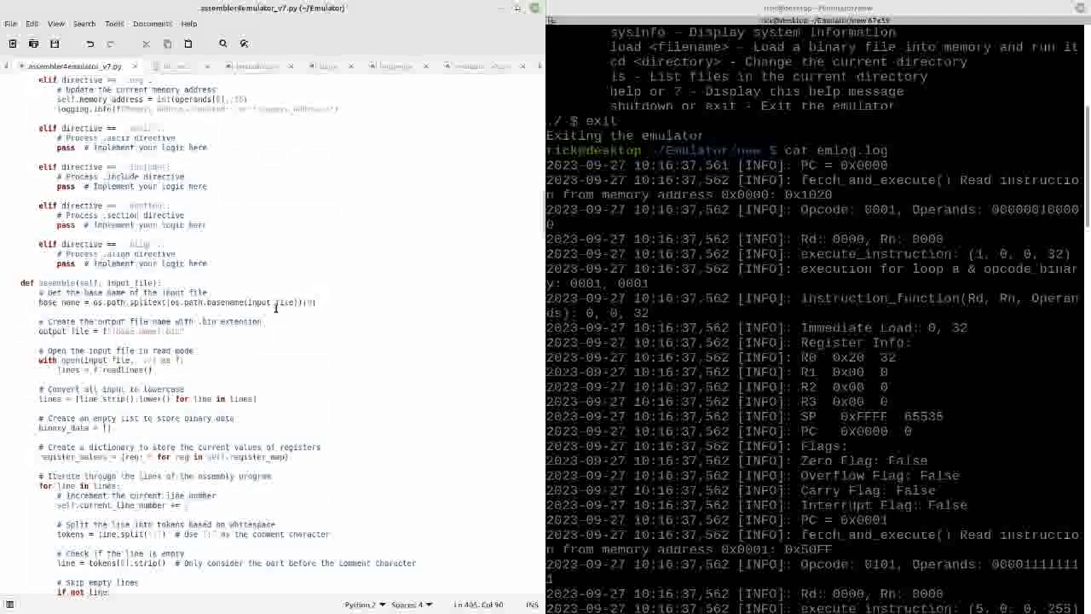
pyautogui.scroll(-3)
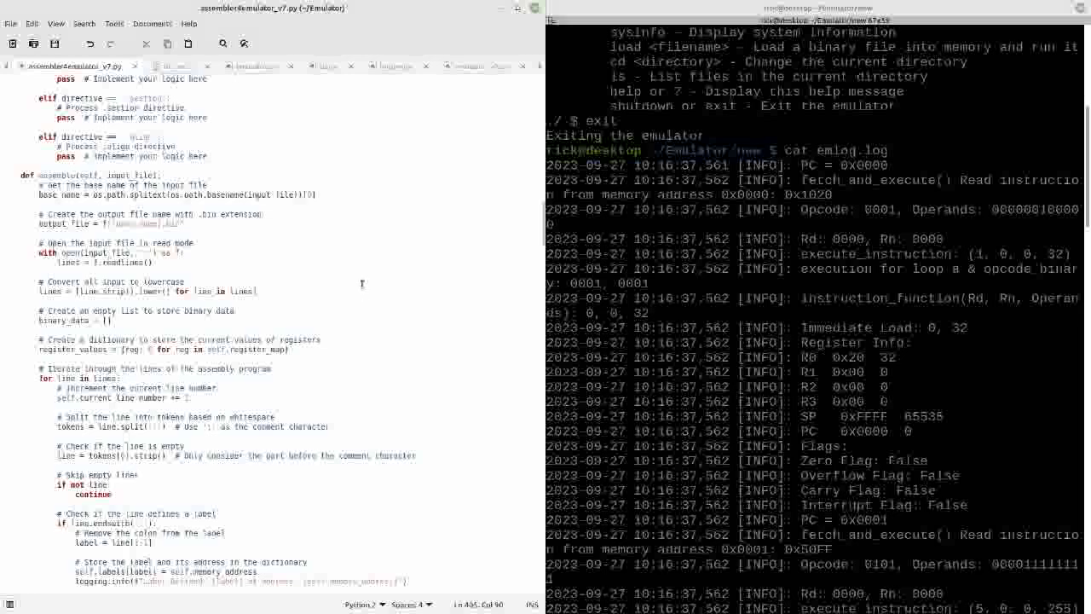
pyautogui.scroll(-3)
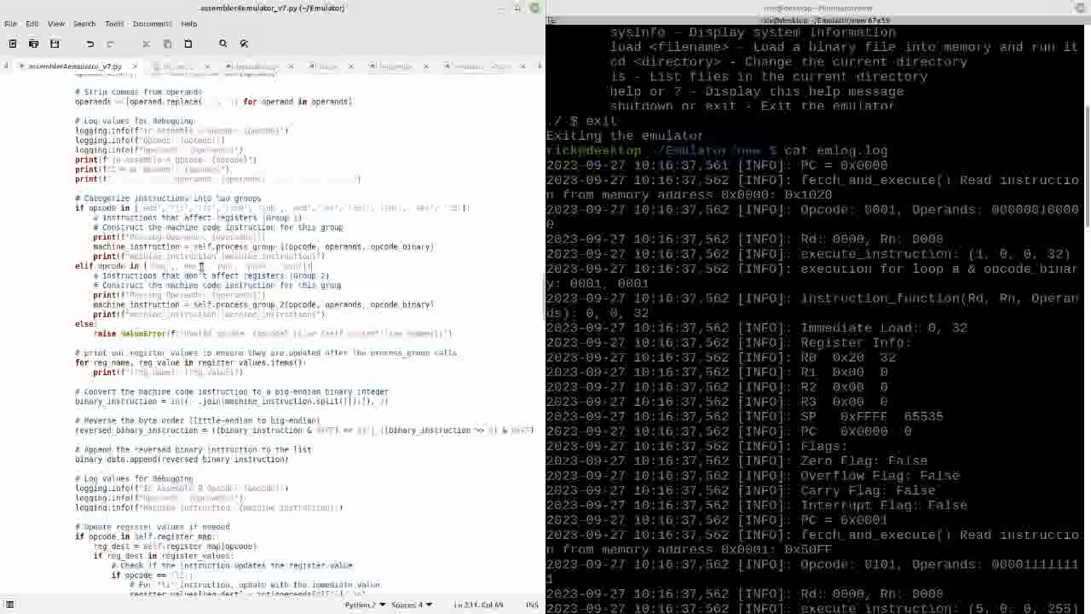
# View the Unsaved Document 1 draft with the main program and subroutine template.
pyautogui.scroll(-3)
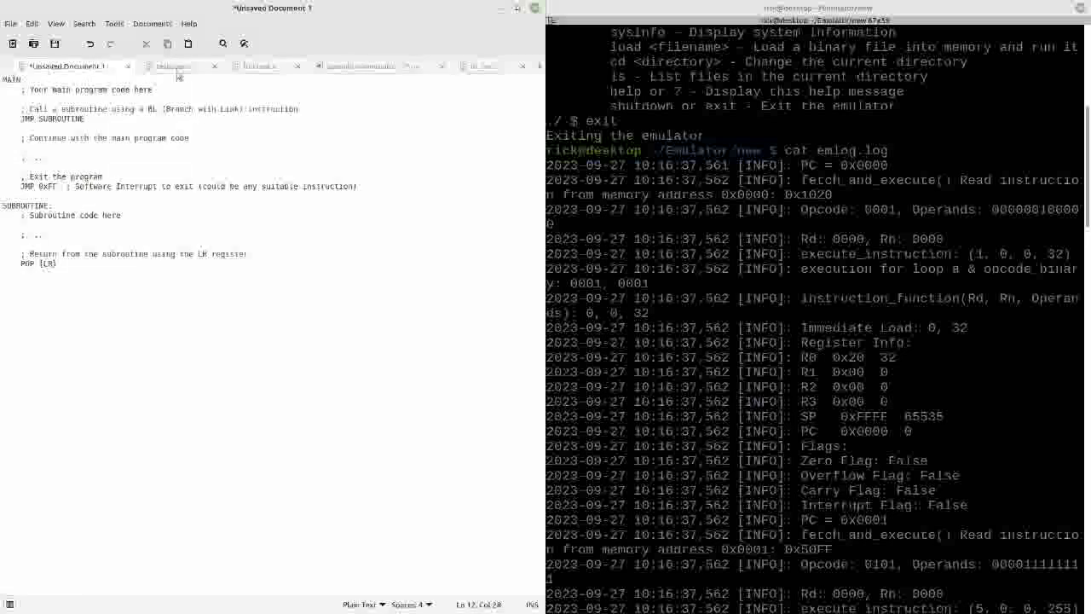
pyautogui.click(173, 64)
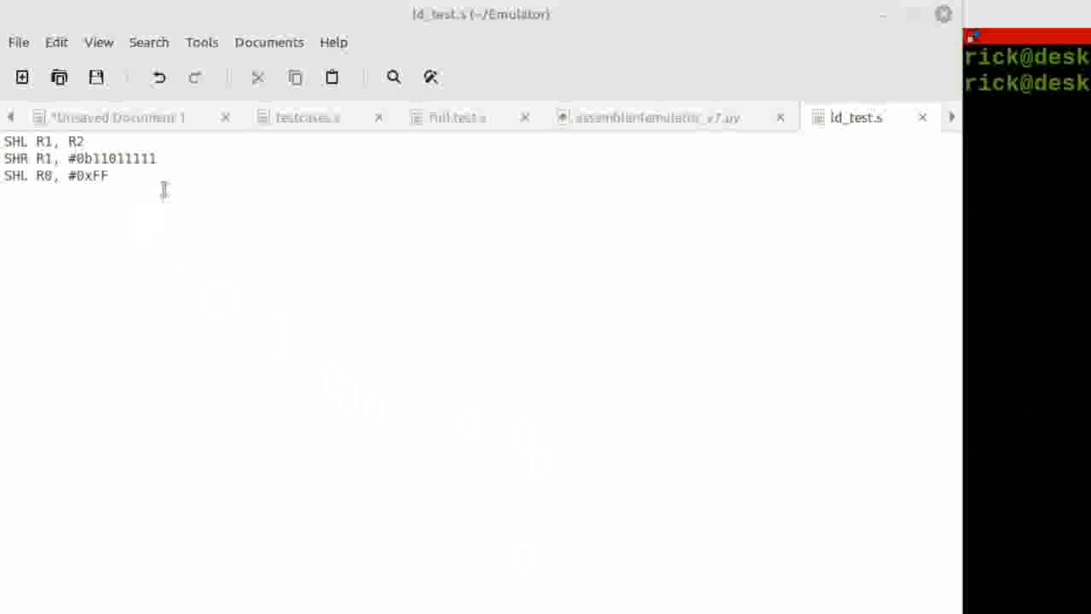
pyautogui.moveTo(478, 232)
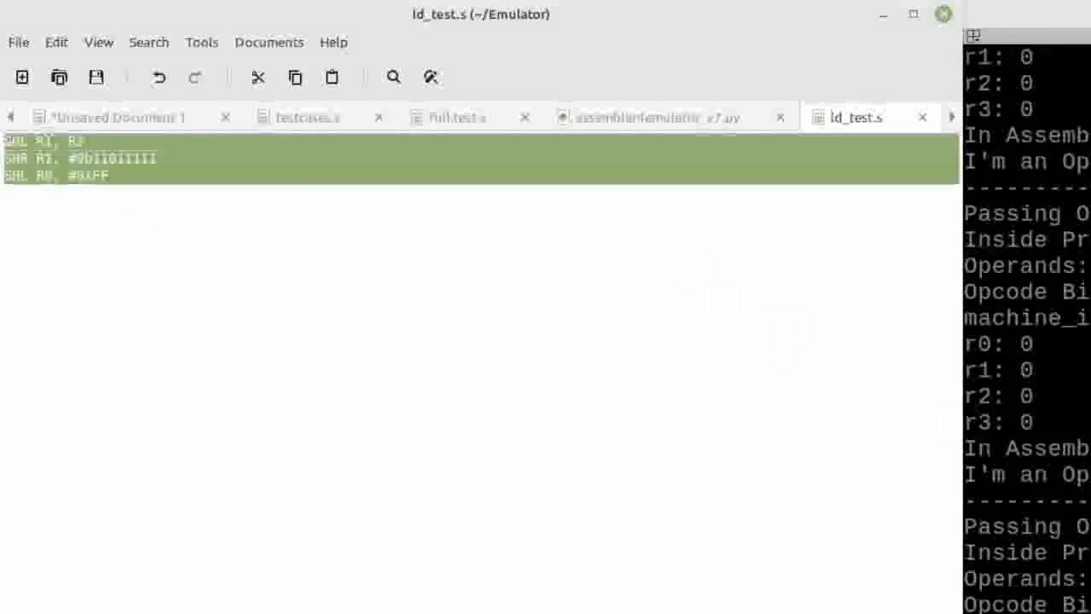
# Deselect the three shift instructions in id_test.s.
pyautogui.click(116, 194)
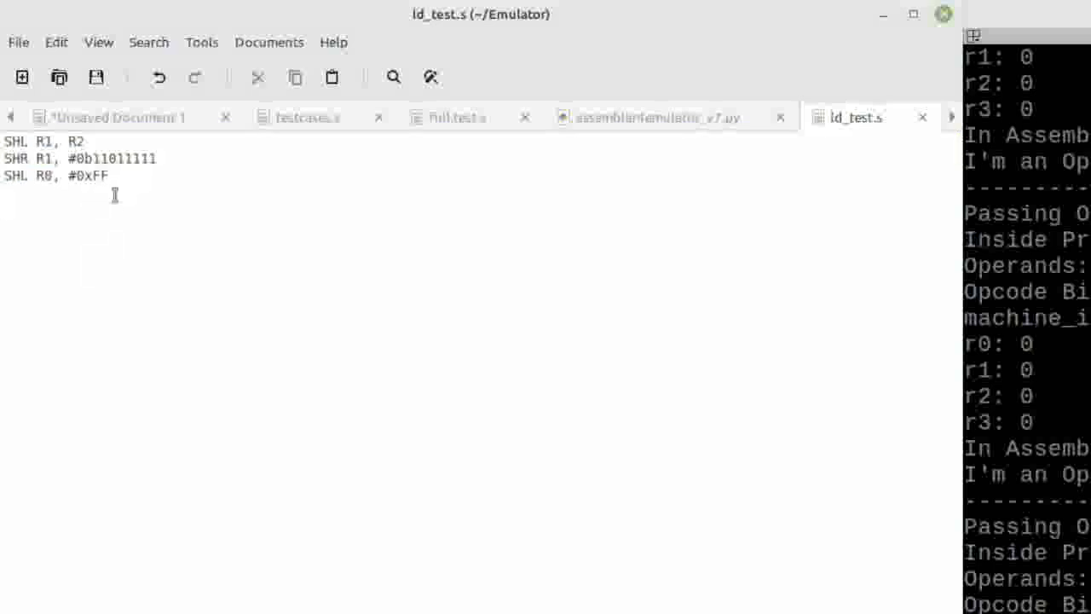
pyautogui.moveTo(457, 116)
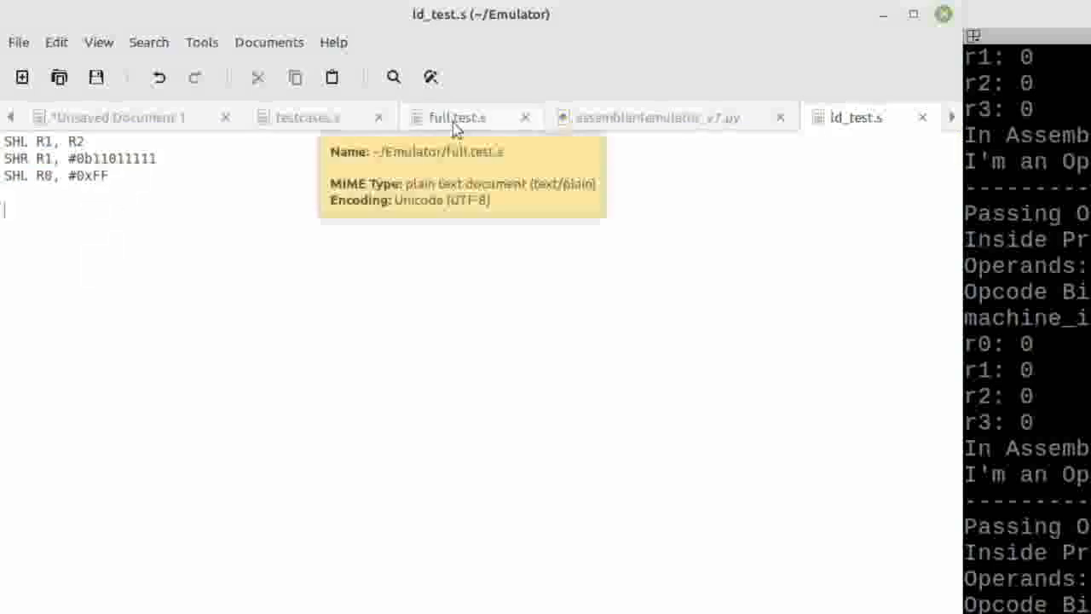
# View full.test.s and scroll through its load, store, add and subtract instructions.
pyautogui.click(456, 115)
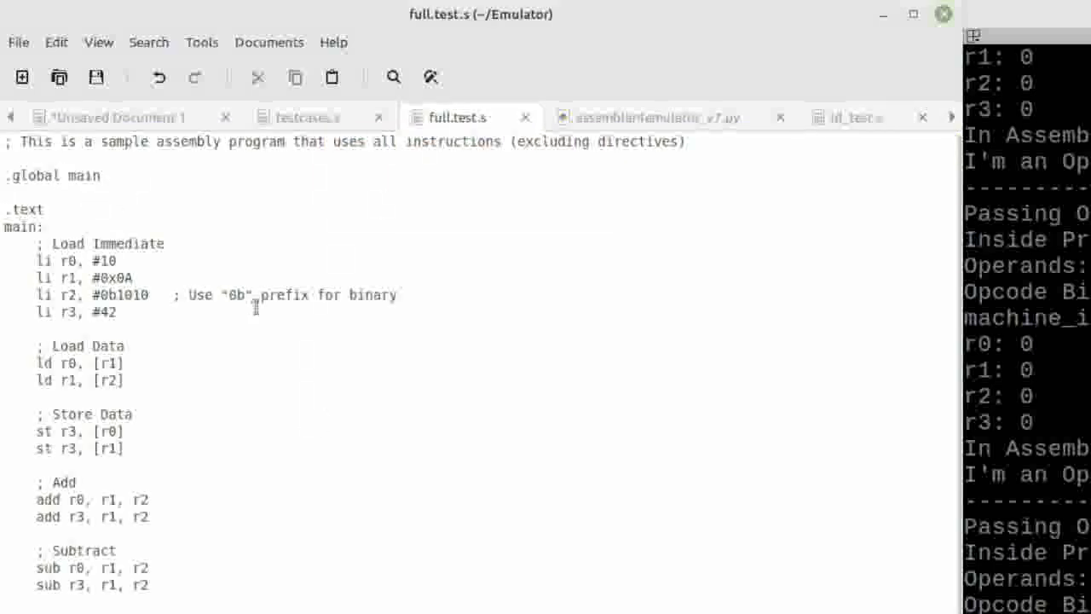
pyautogui.moveTo(296, 505)
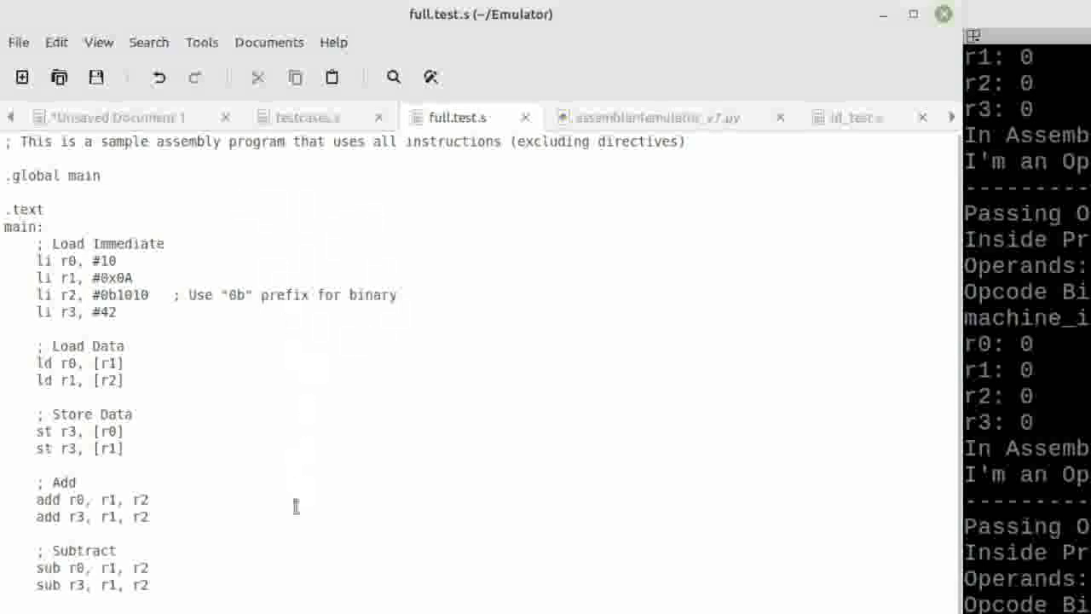
pyautogui.scroll(-3)
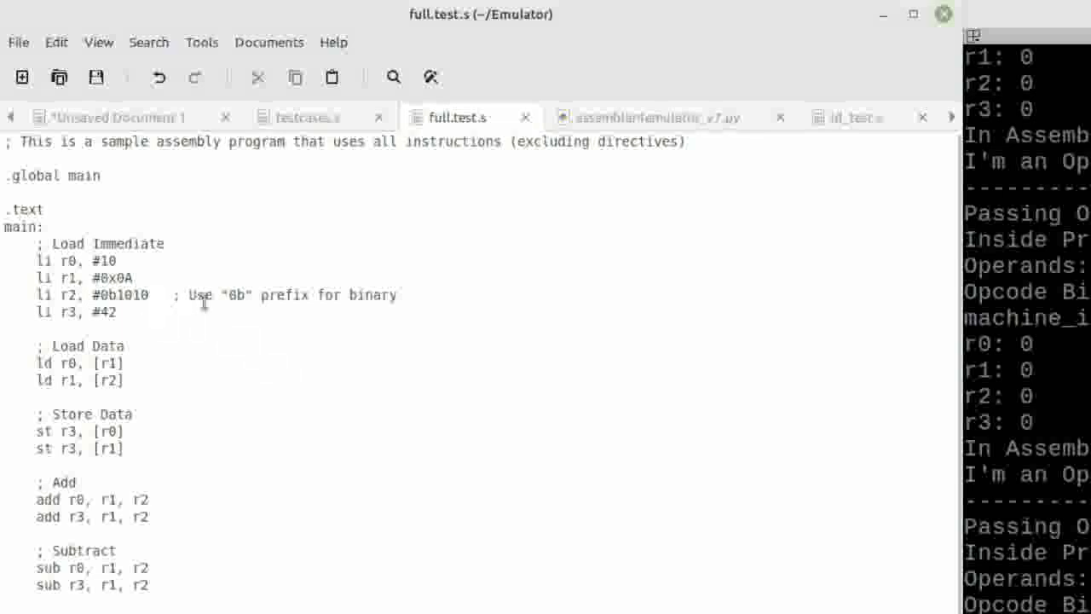
pyautogui.scroll(-3)
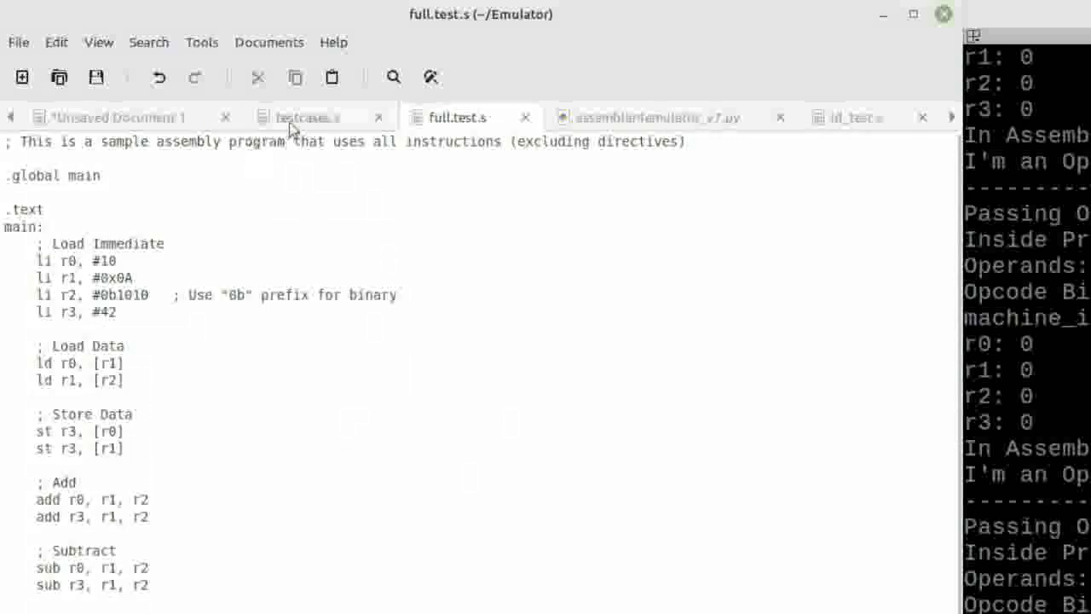
# Look over the per-instruction test cases in testcases.s, then return to id_test.s.
pyautogui.click(307, 116)
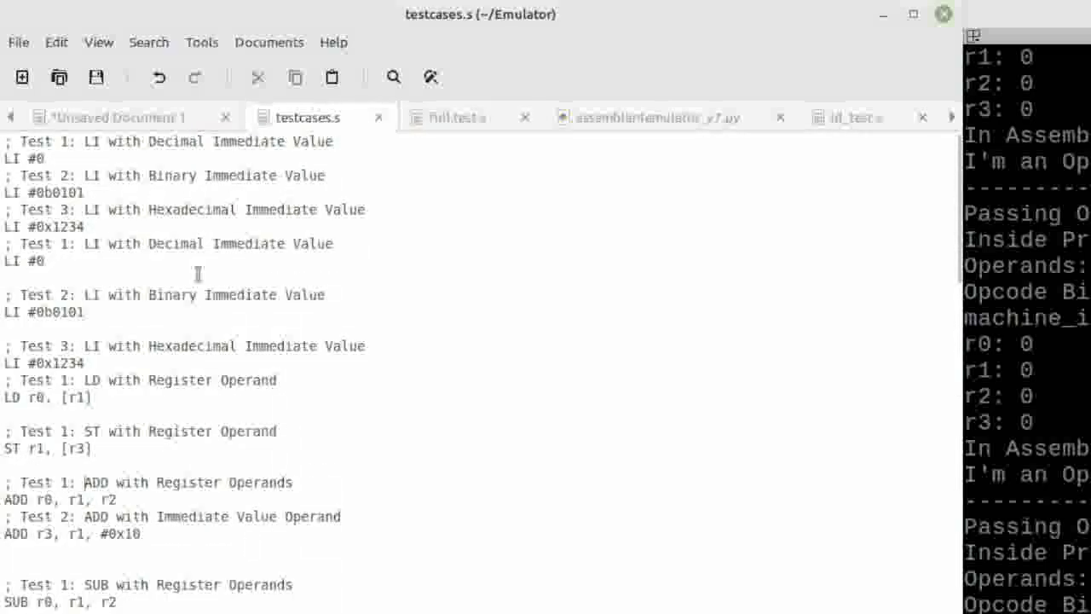
pyautogui.scroll(-3)
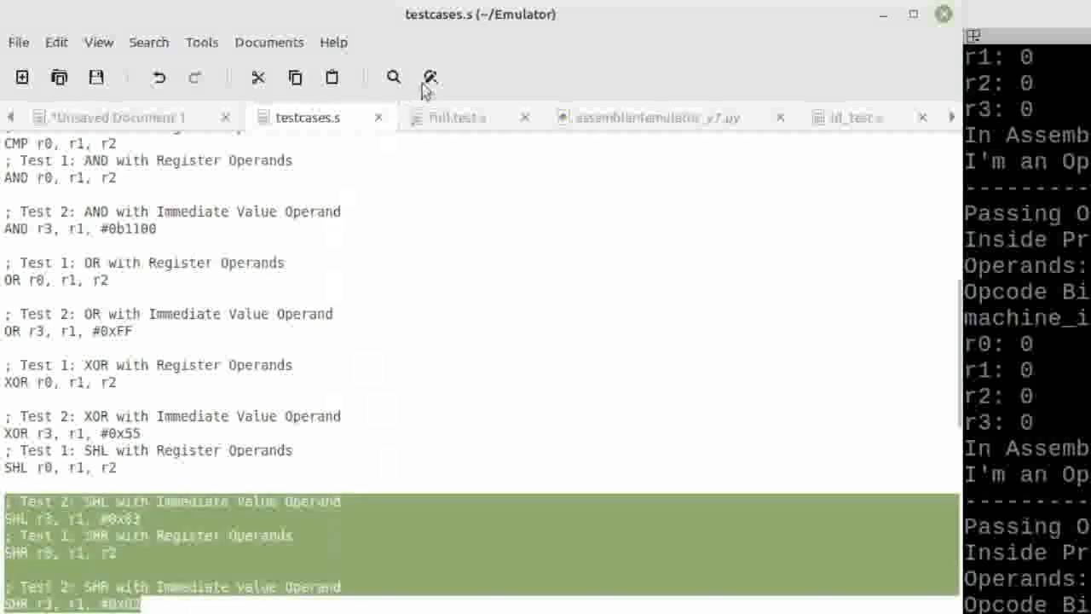
pyautogui.click(856, 116)
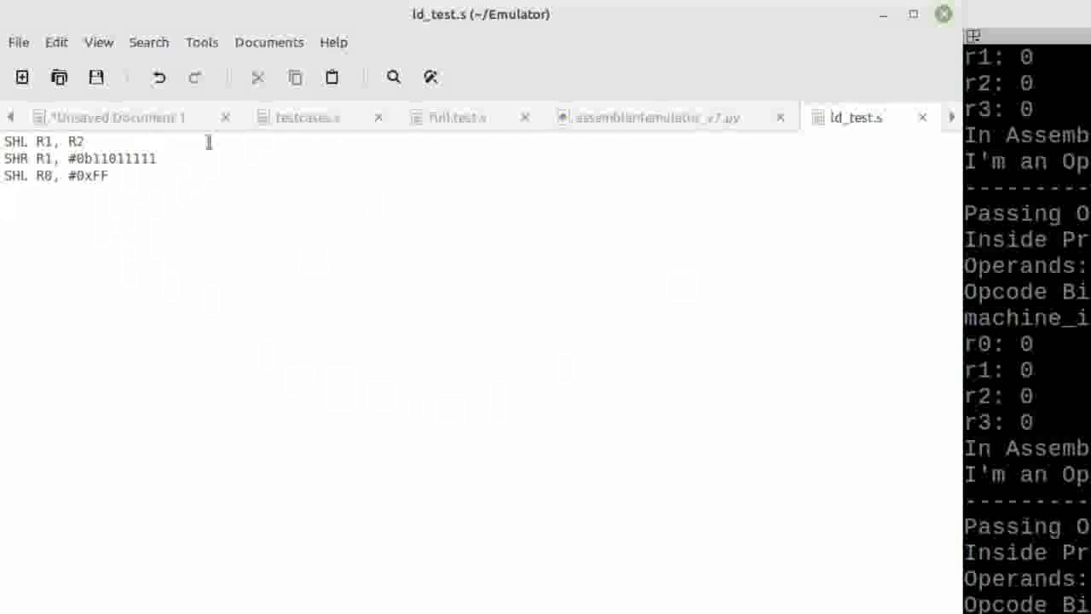
pyautogui.moveTo(307, 116)
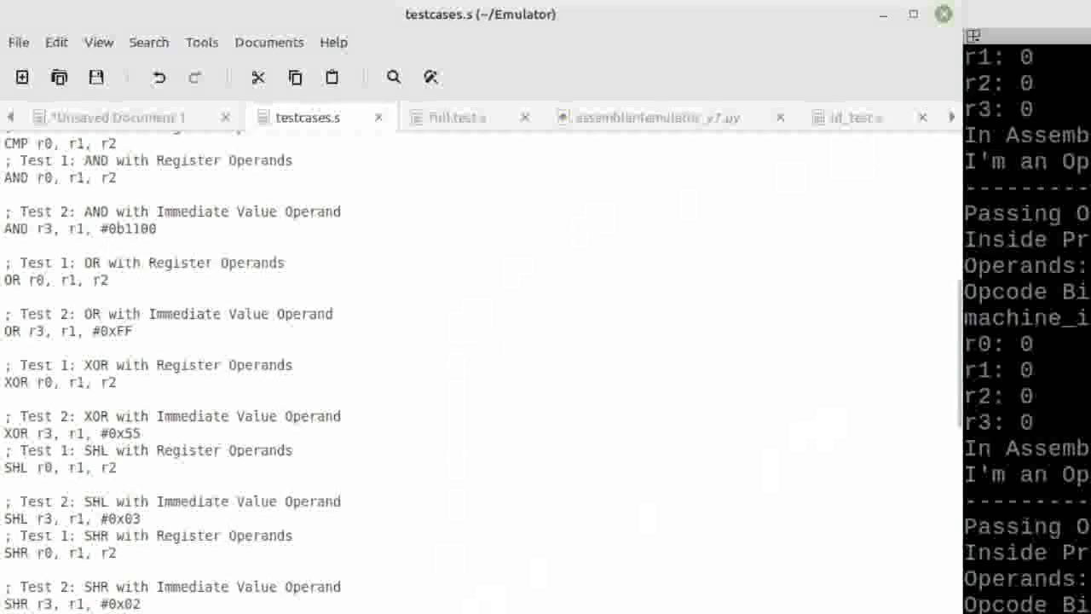
# Bring up emulator.py showing its imports and the Emulator class constructor.
pyautogui.scroll(-3)
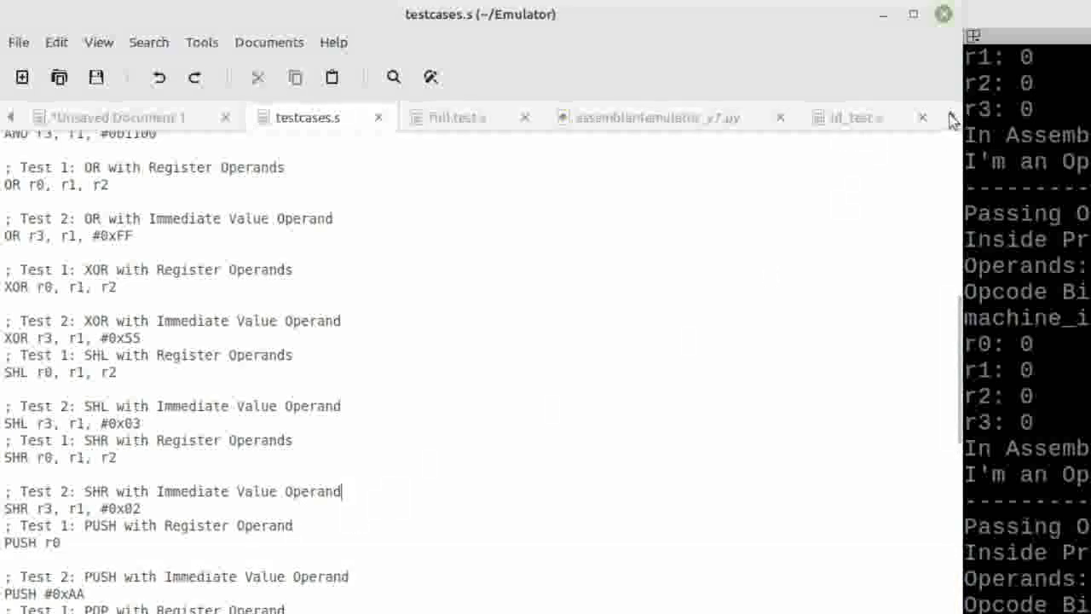
pyautogui.click(657, 116)
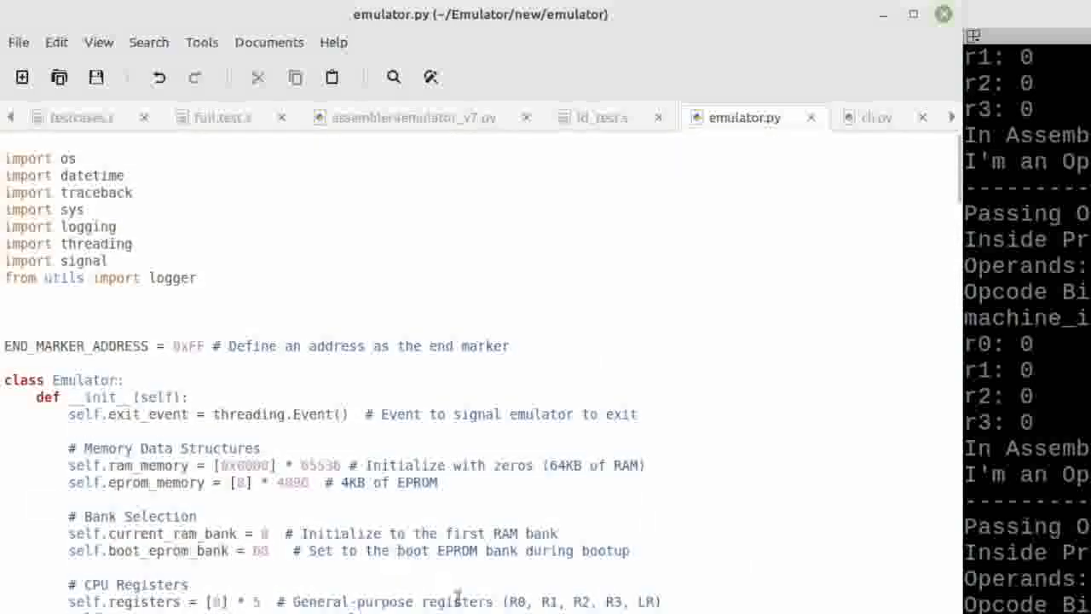
pyautogui.scroll(-3)
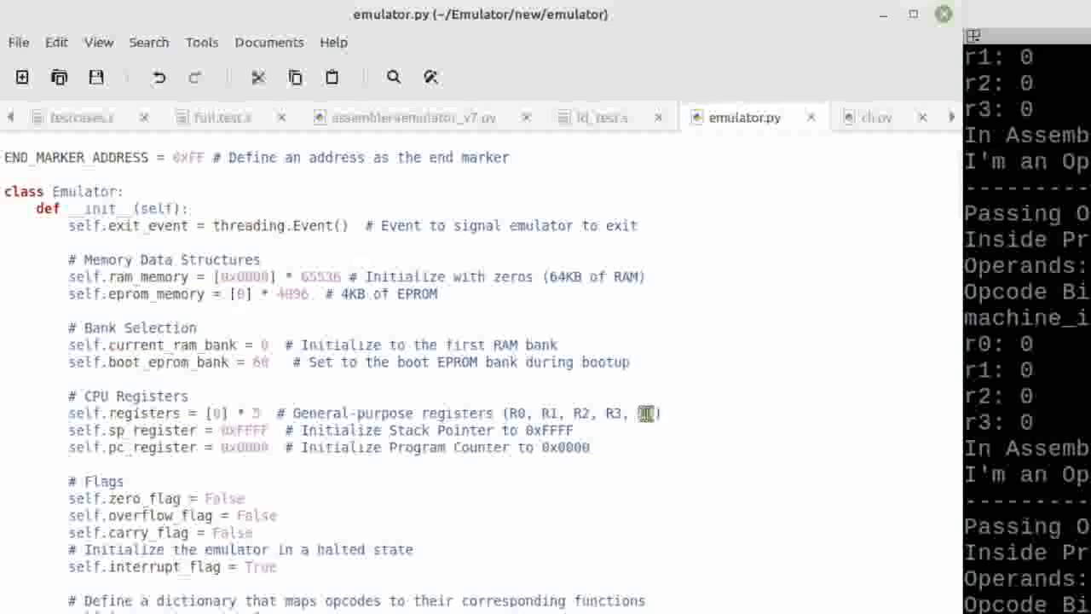
pyautogui.write('LR')
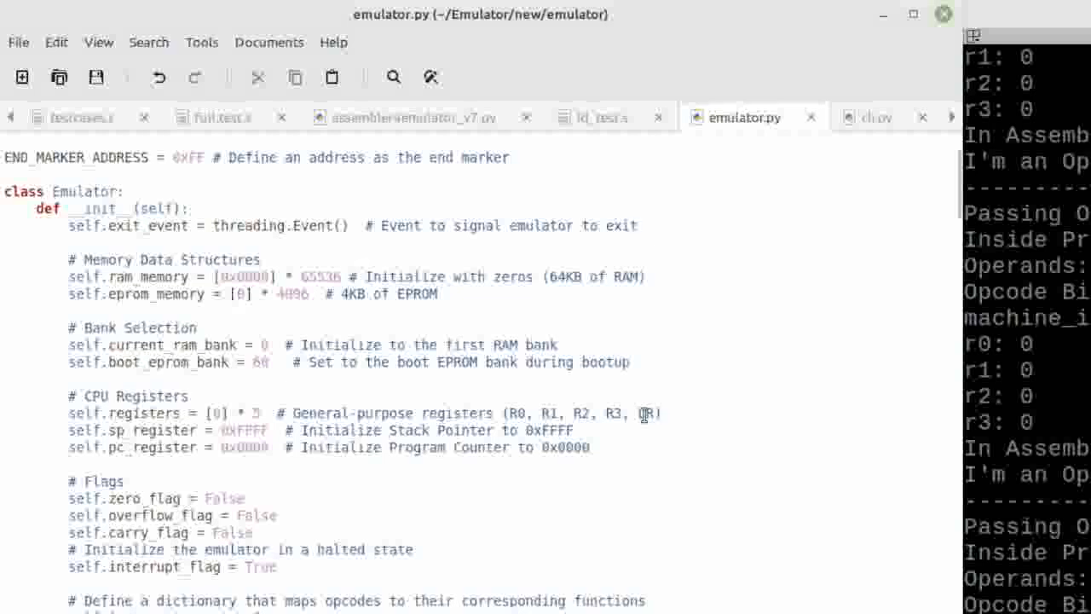
pyautogui.write('LR')
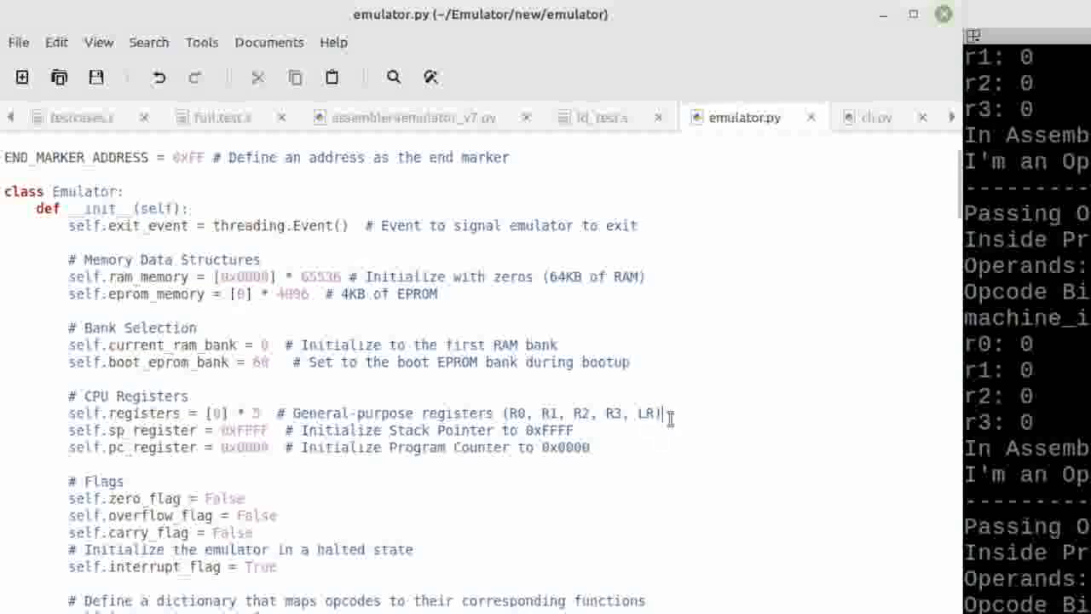
pyautogui.click(604, 116)
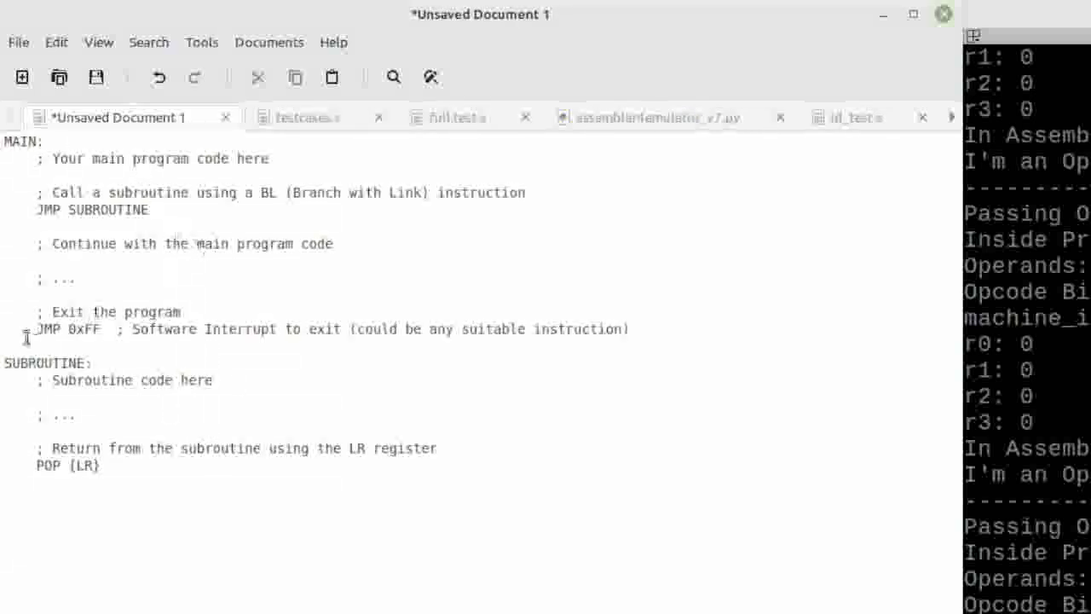
pyautogui.doubleClick(82, 466)
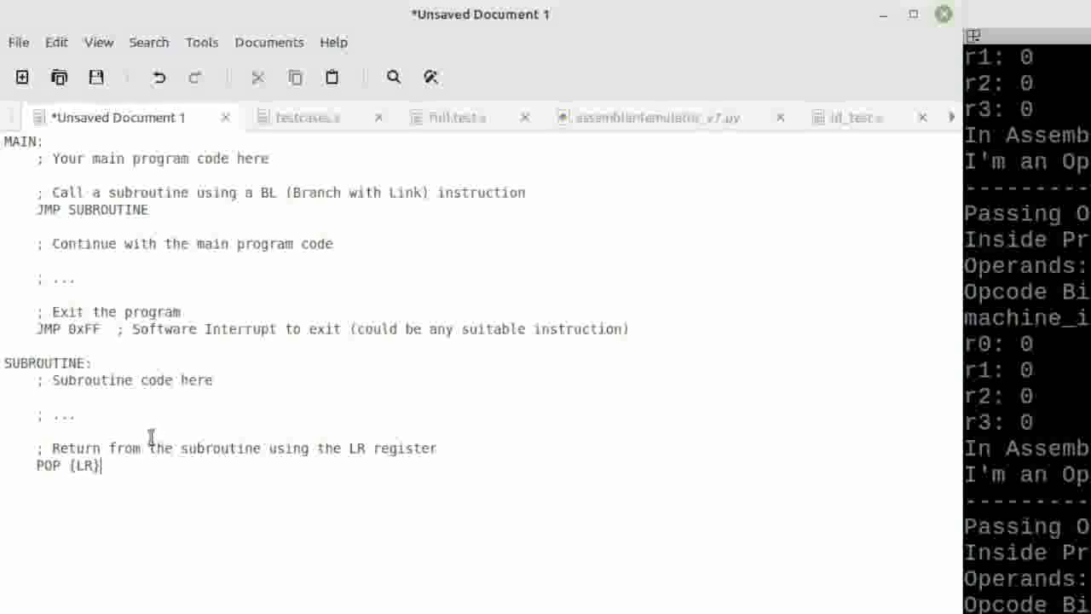
pyautogui.doubleClick(84, 466)
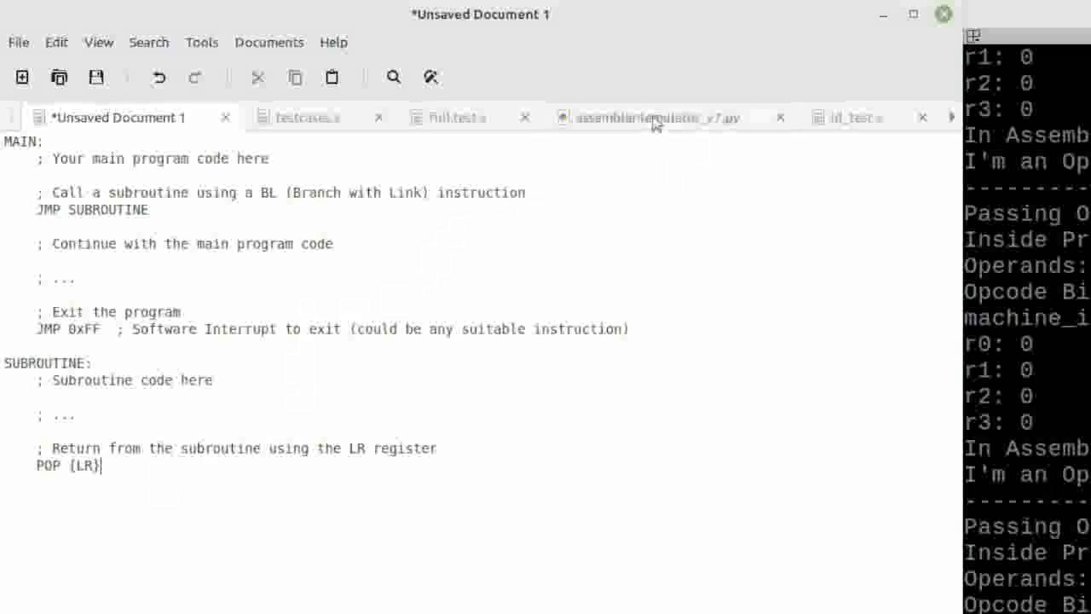
# Switch to assembler4emulator_v7.py at the immediate-value conversion branches.
pyautogui.click(657, 116)
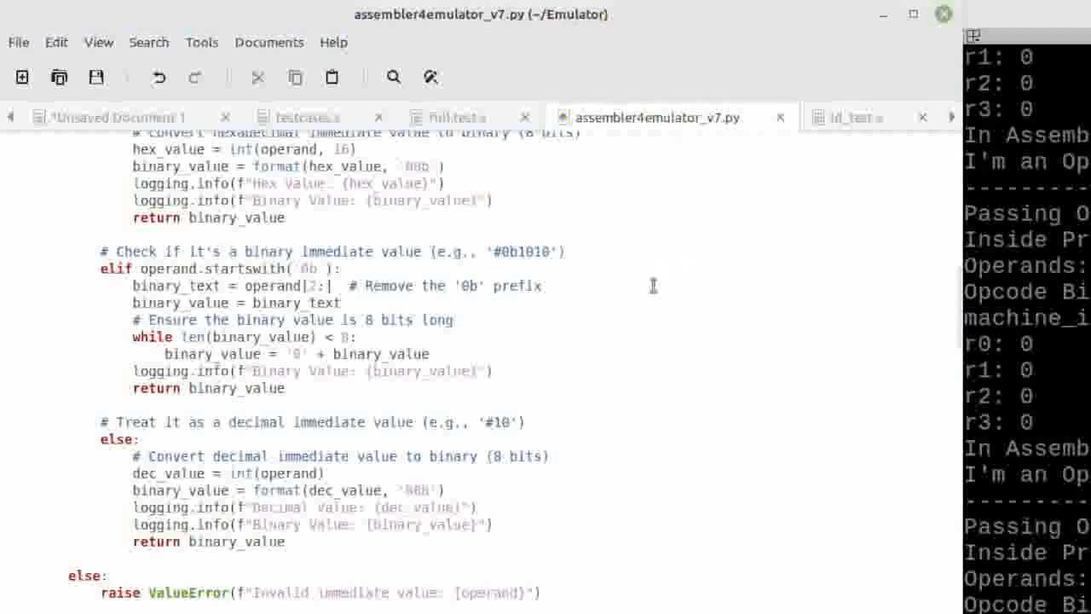
pyautogui.moveTo(852, 119)
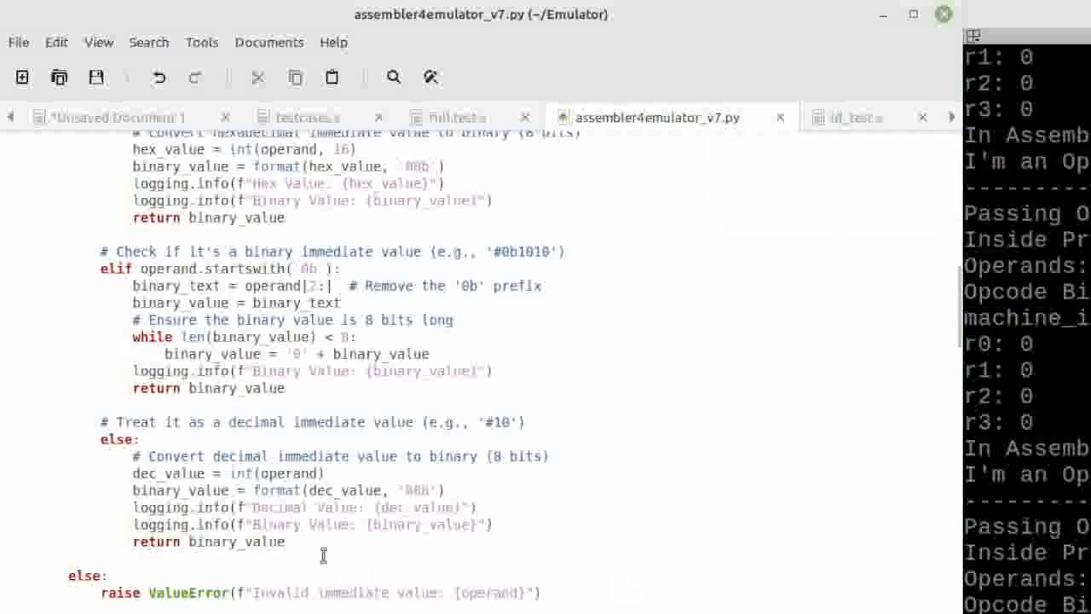
pyautogui.moveTo(433, 411)
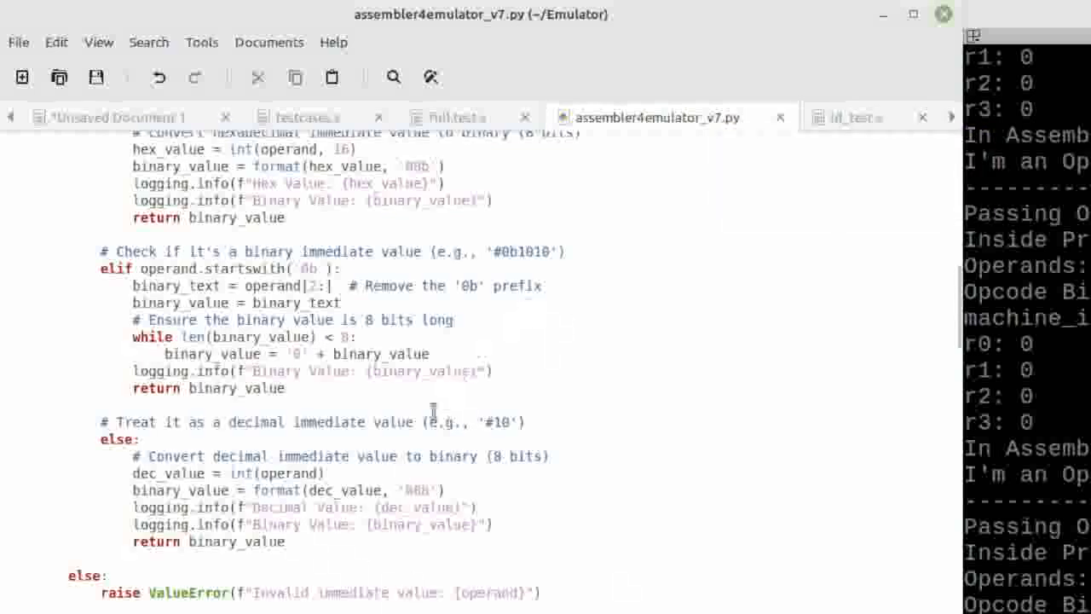
pyautogui.moveTo(331, 395)
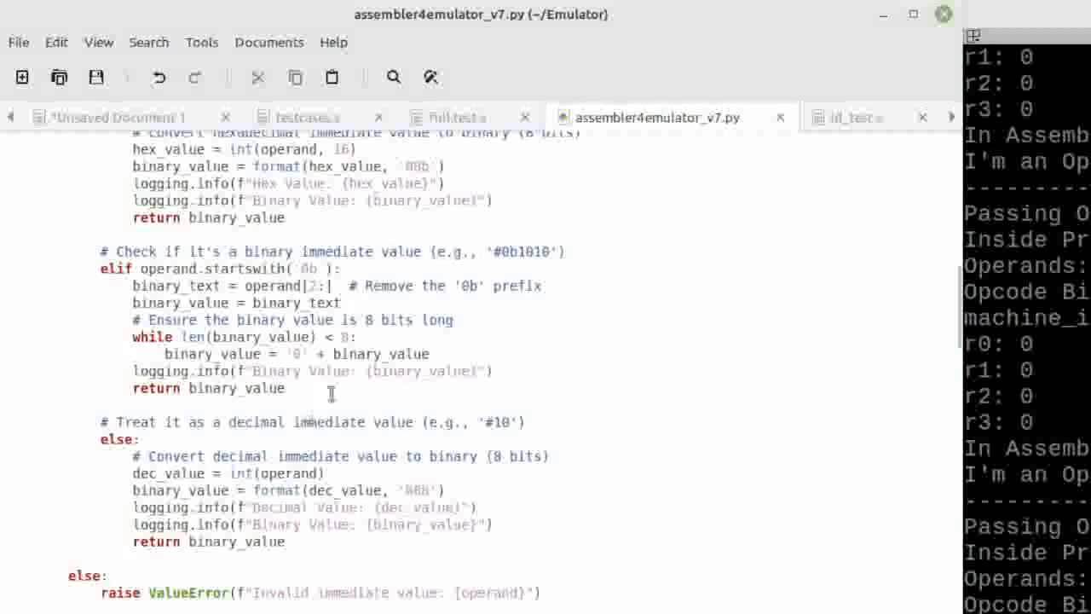
pyautogui.moveTo(812, 310)
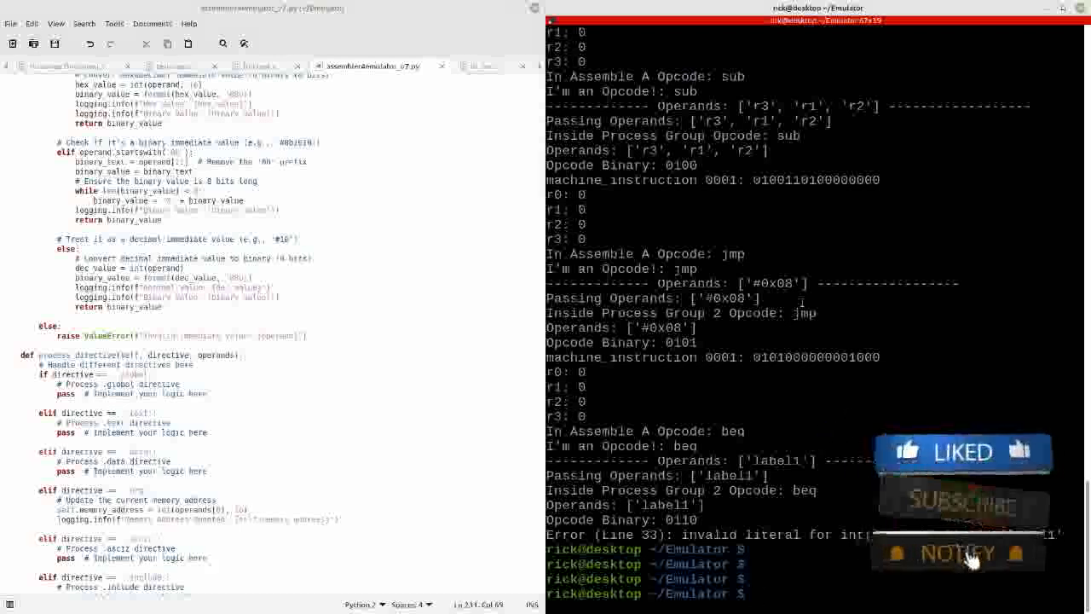
# Run ./assembler4emulator_v7.py on the test program in the terminal.
pyautogui.write('./assembler4emulator_v7.py full.test.s')
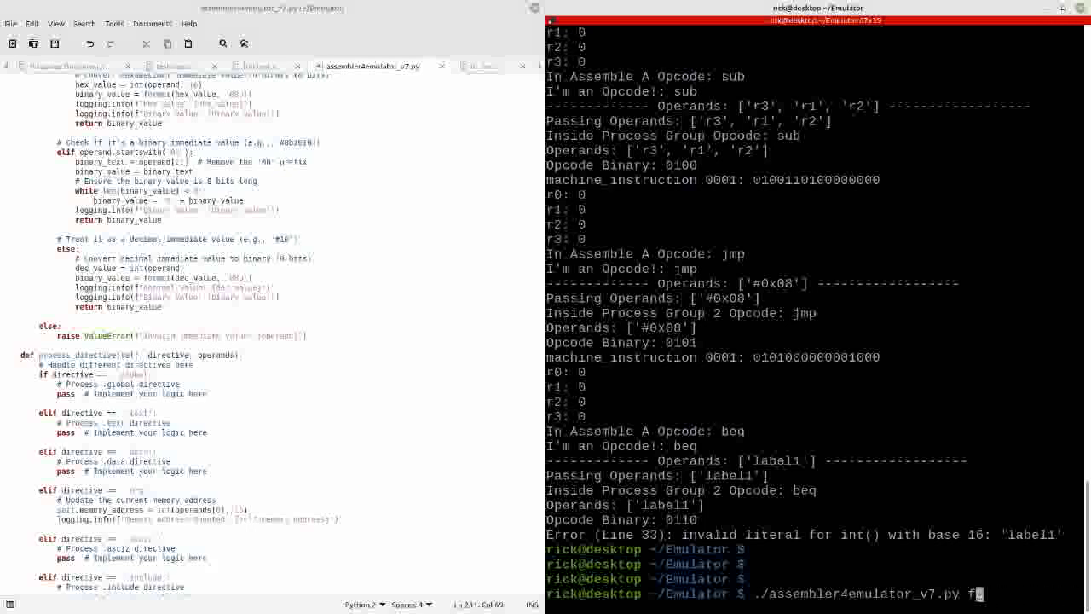
pyautogui.write('ld test a')
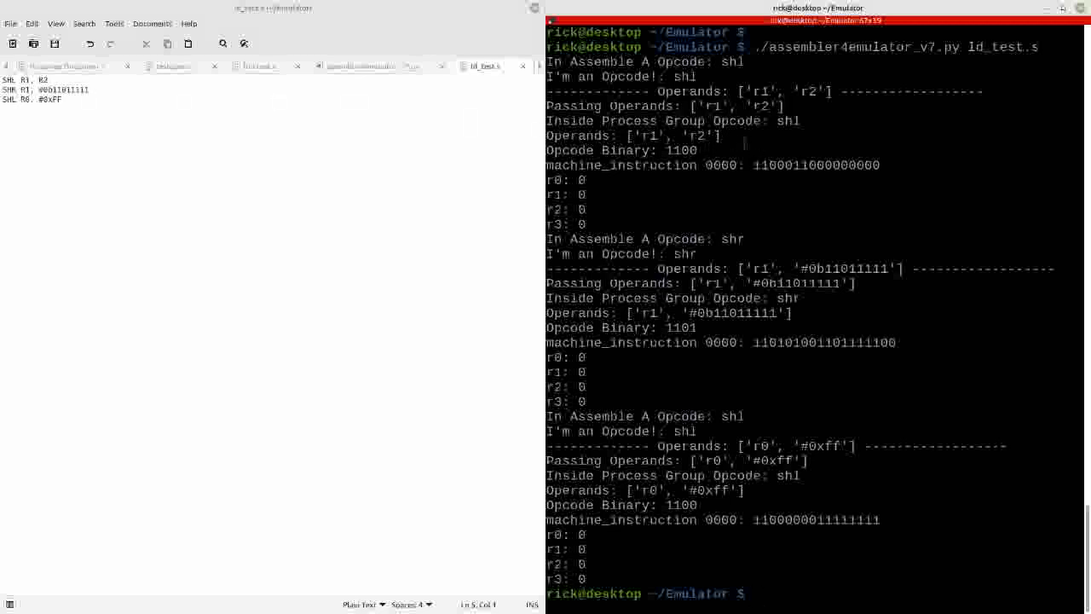
# Highlight the assembled shift instructions and register values in the output.
pyautogui.doubleClick(682, 150)
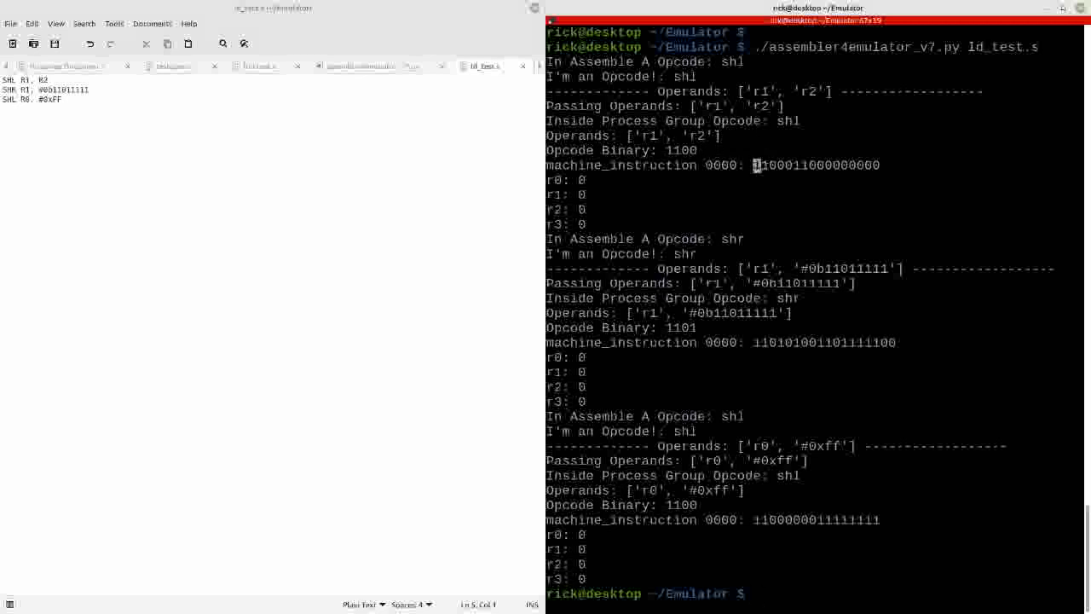
pyautogui.doubleClick(815, 164)
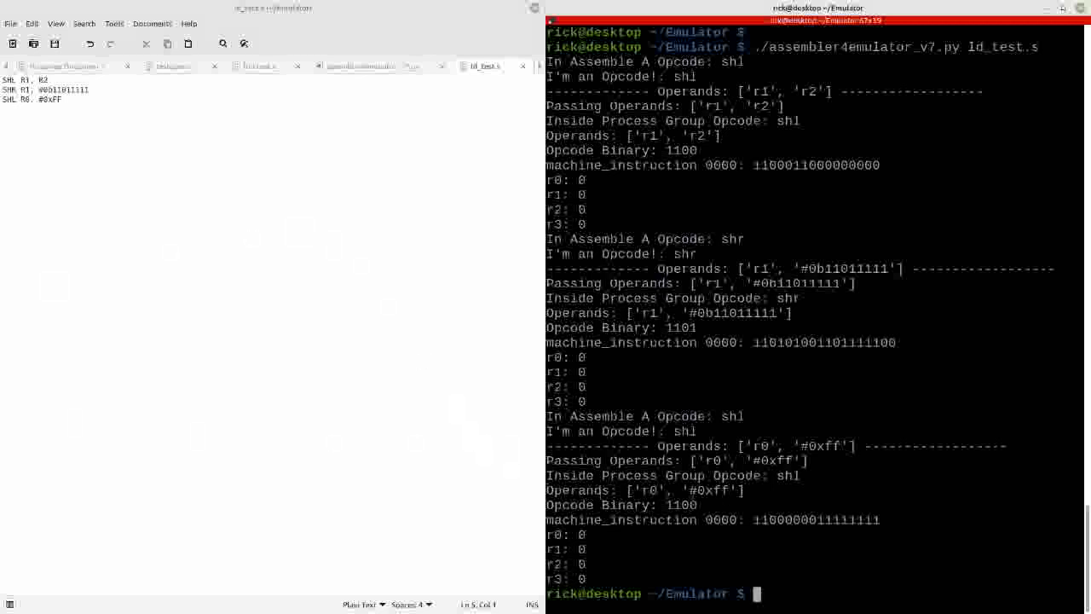
pyautogui.doubleClick(824, 341)
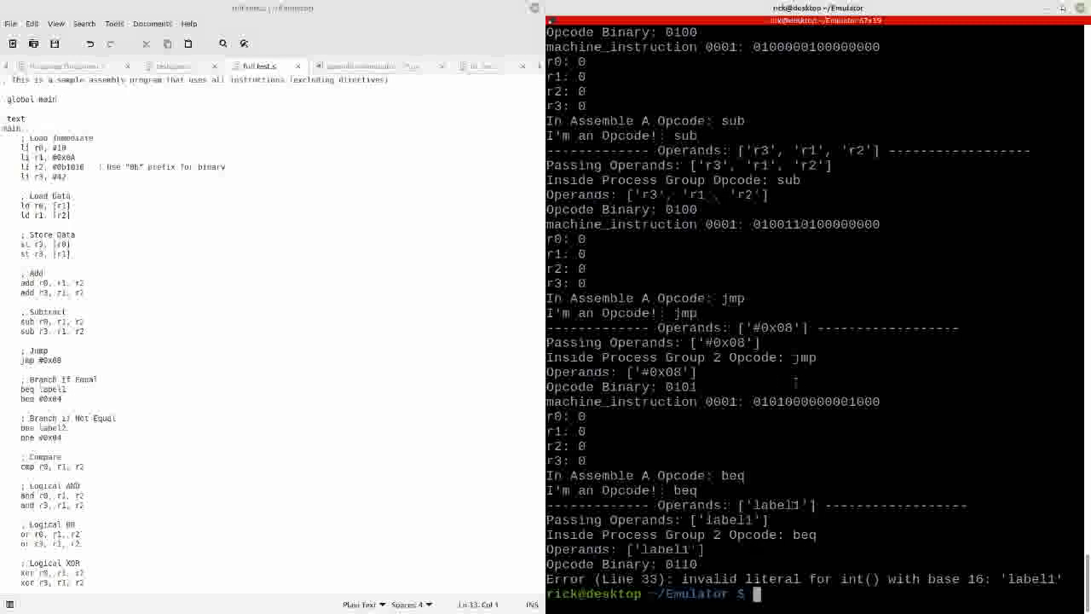
# Mark the assembler's invalid-literal error about label1 at line 33.
pyautogui.doubleClick(801, 358)
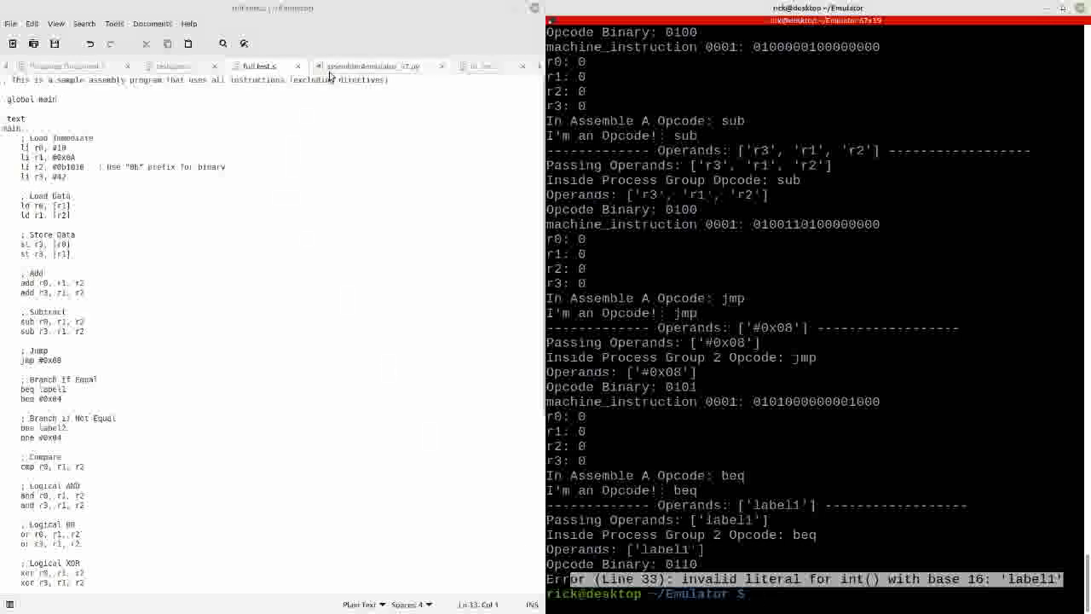
pyautogui.moveTo(177, 348)
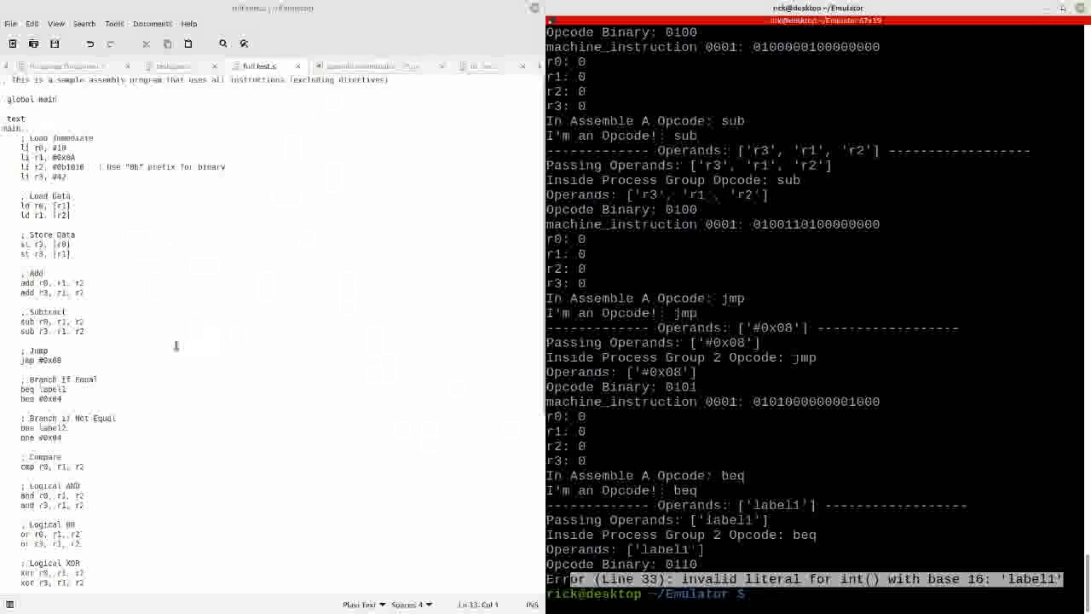
# Review the compare, branch and label1 parts of full_test.s in the editor.
pyautogui.scroll(-3)
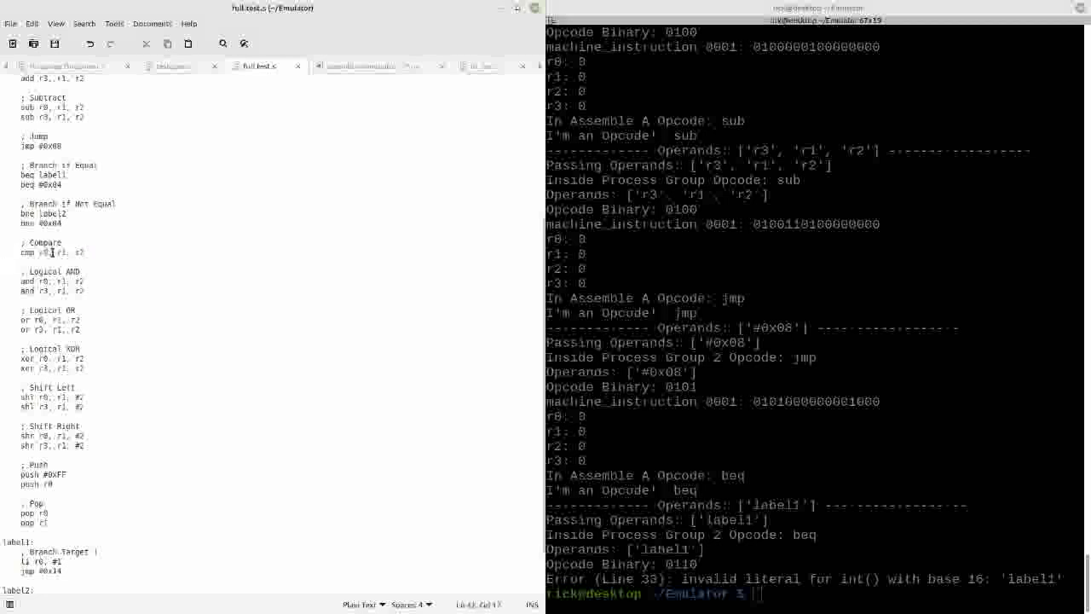
pyautogui.doubleClick(44, 252)
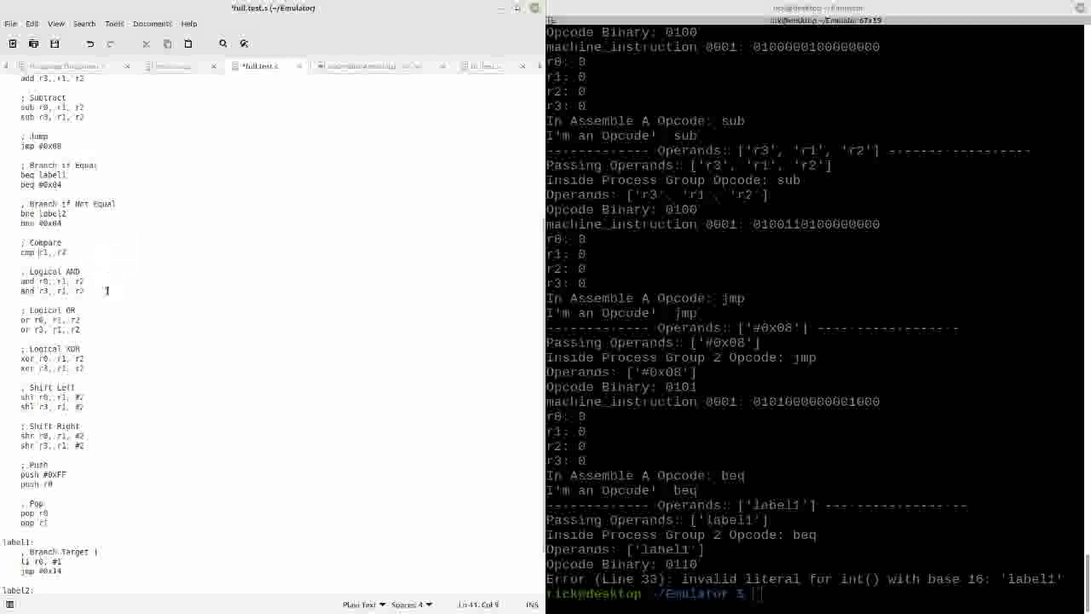
pyautogui.scroll(-3)
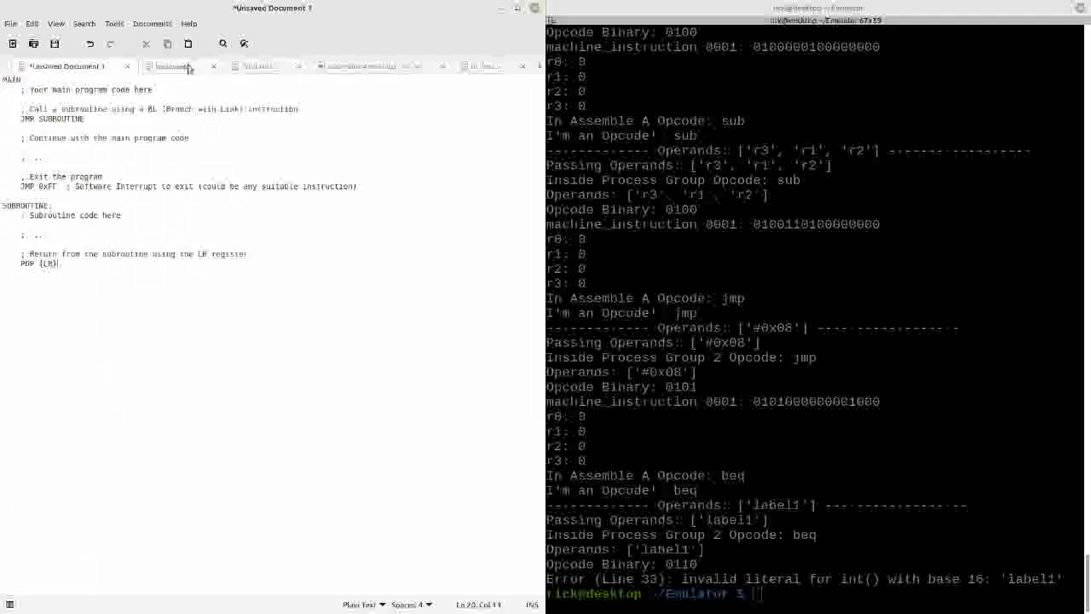
# Show the assembler's directives list and register_map definitions, then refocus the terminal.
pyautogui.click(372, 64)
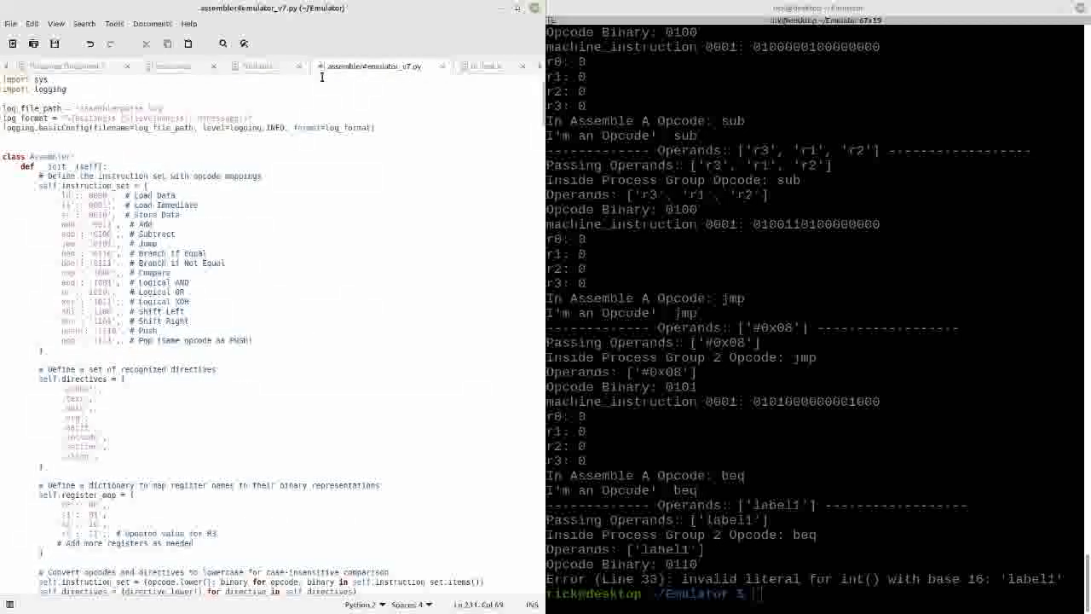
pyautogui.scroll(-3)
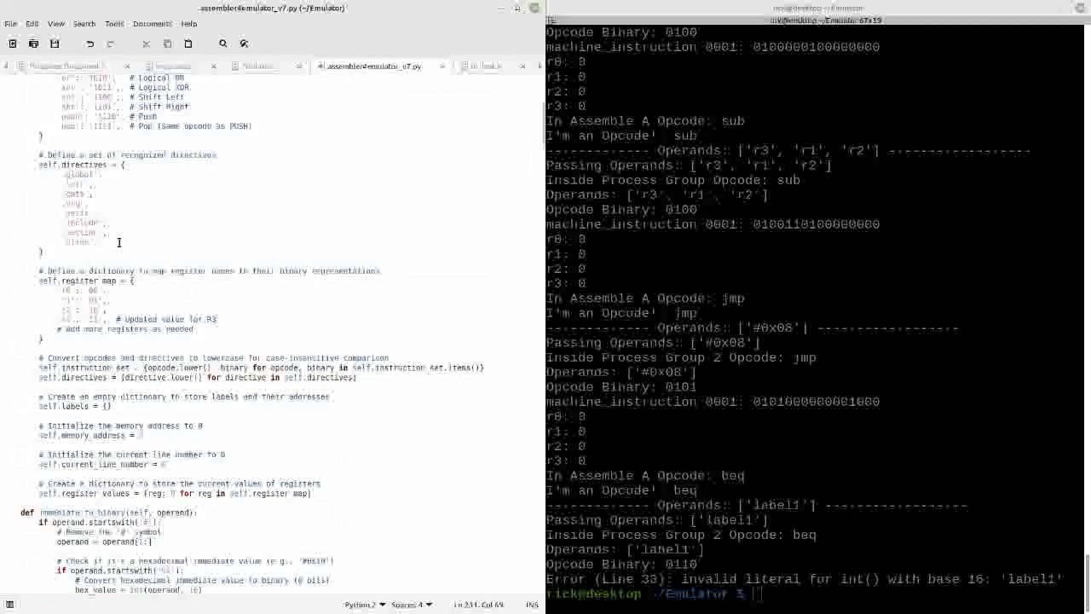
pyautogui.moveTo(51, 170); pyautogui.dragTo(94, 242)
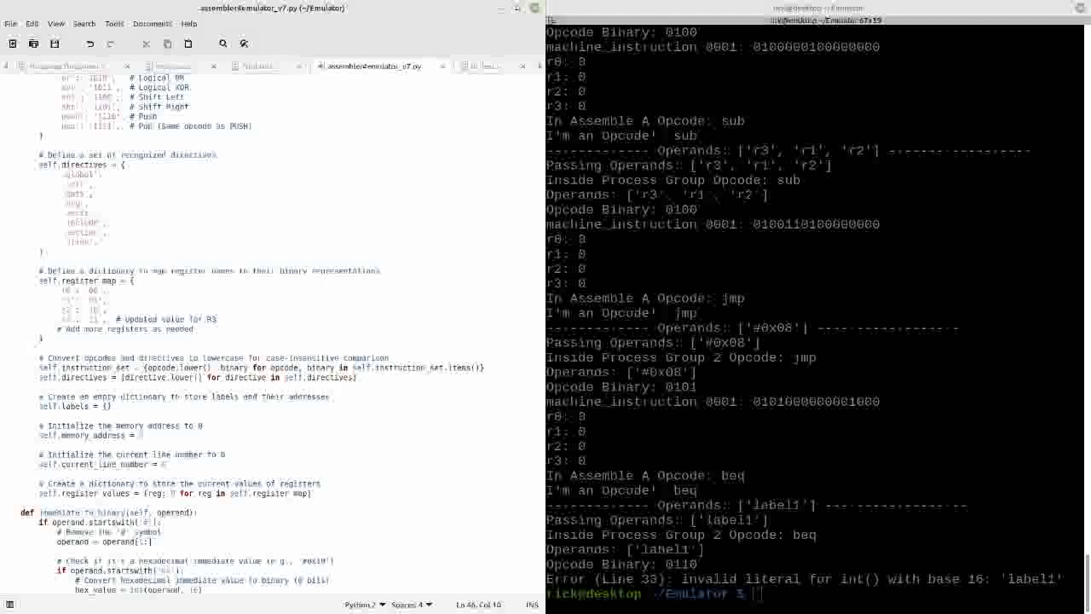
pyautogui.click(819, 21)
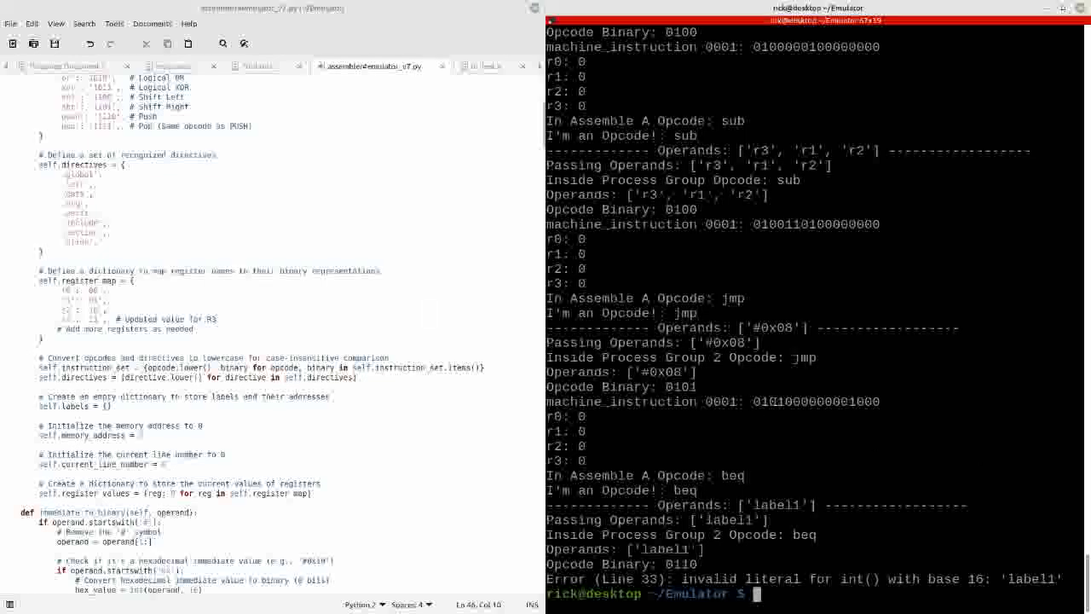